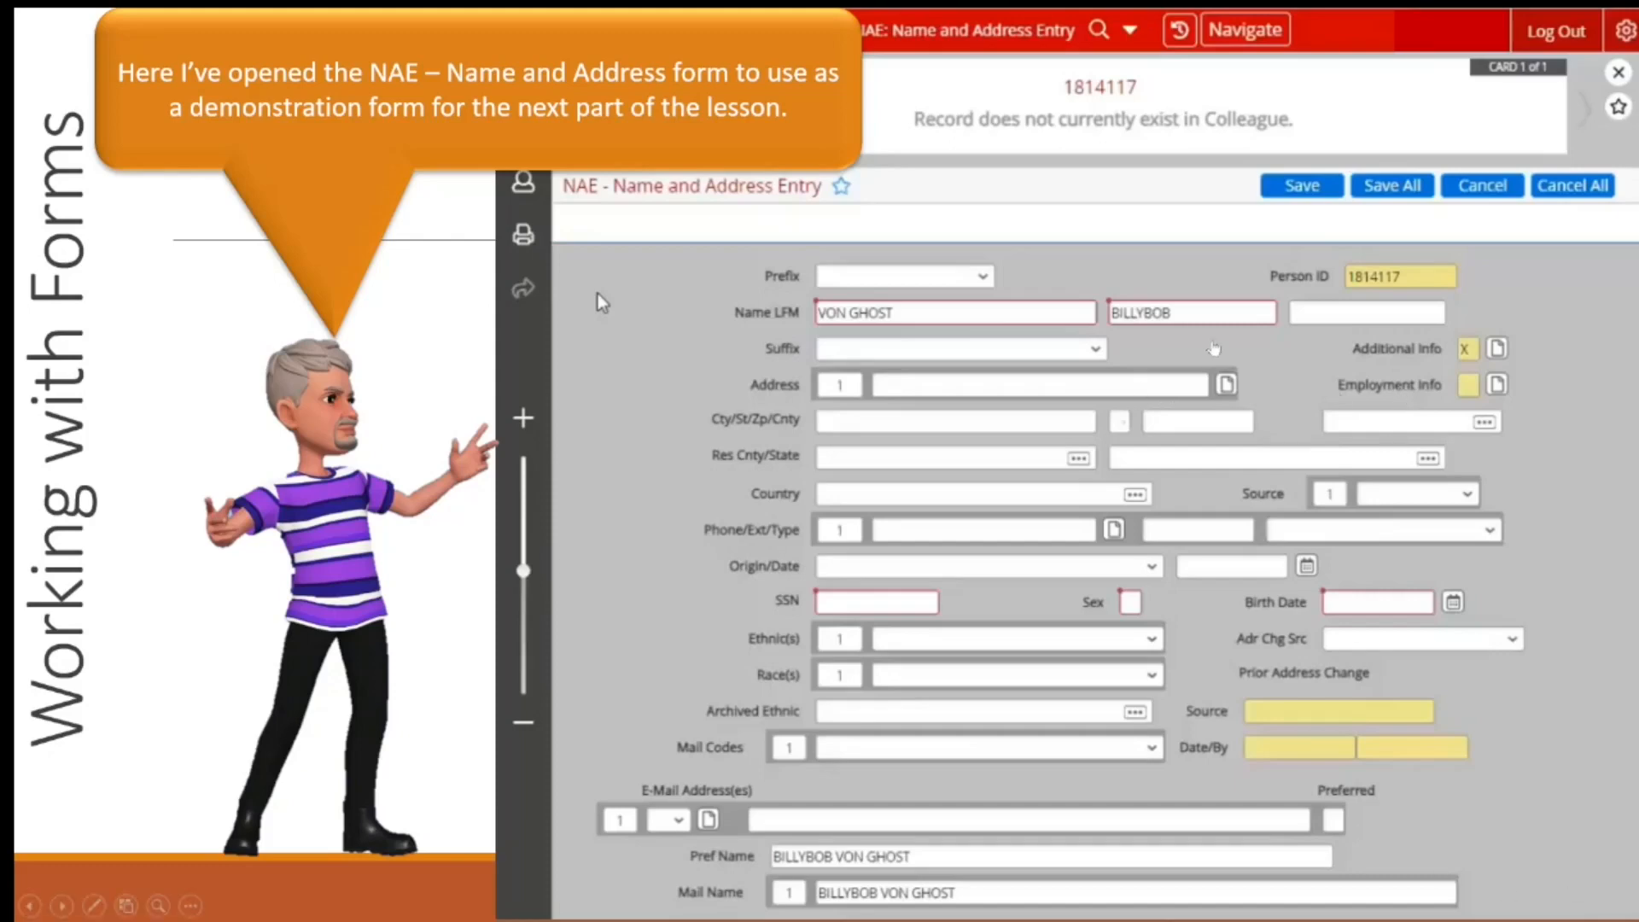
pyautogui.moveTo(1058, 544)
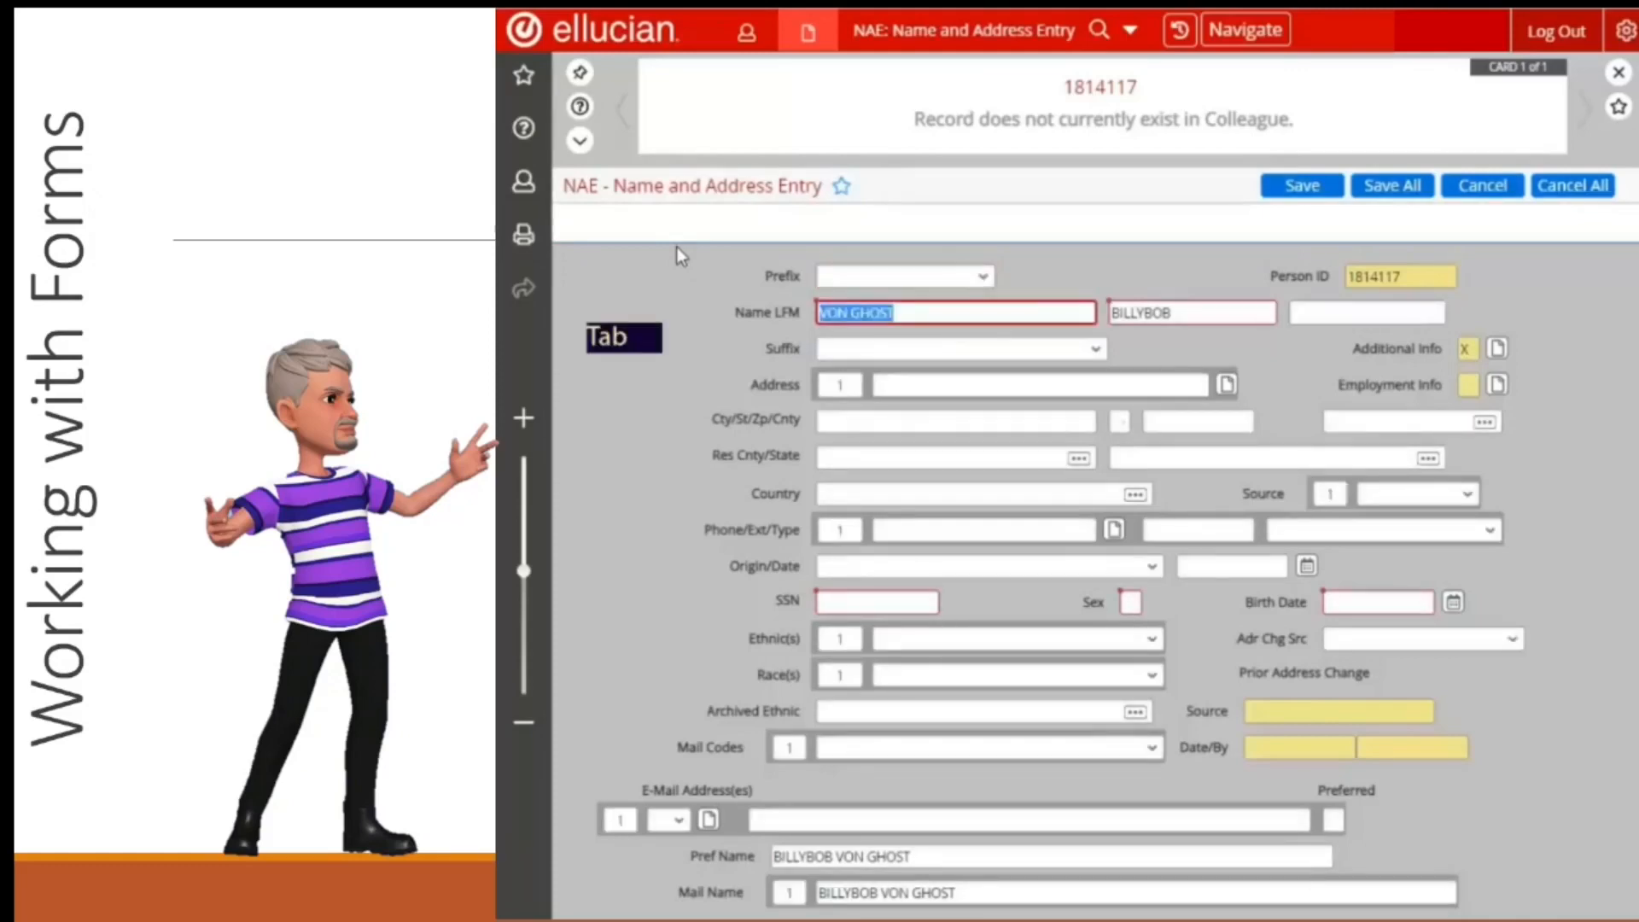
pyautogui.press('tab')
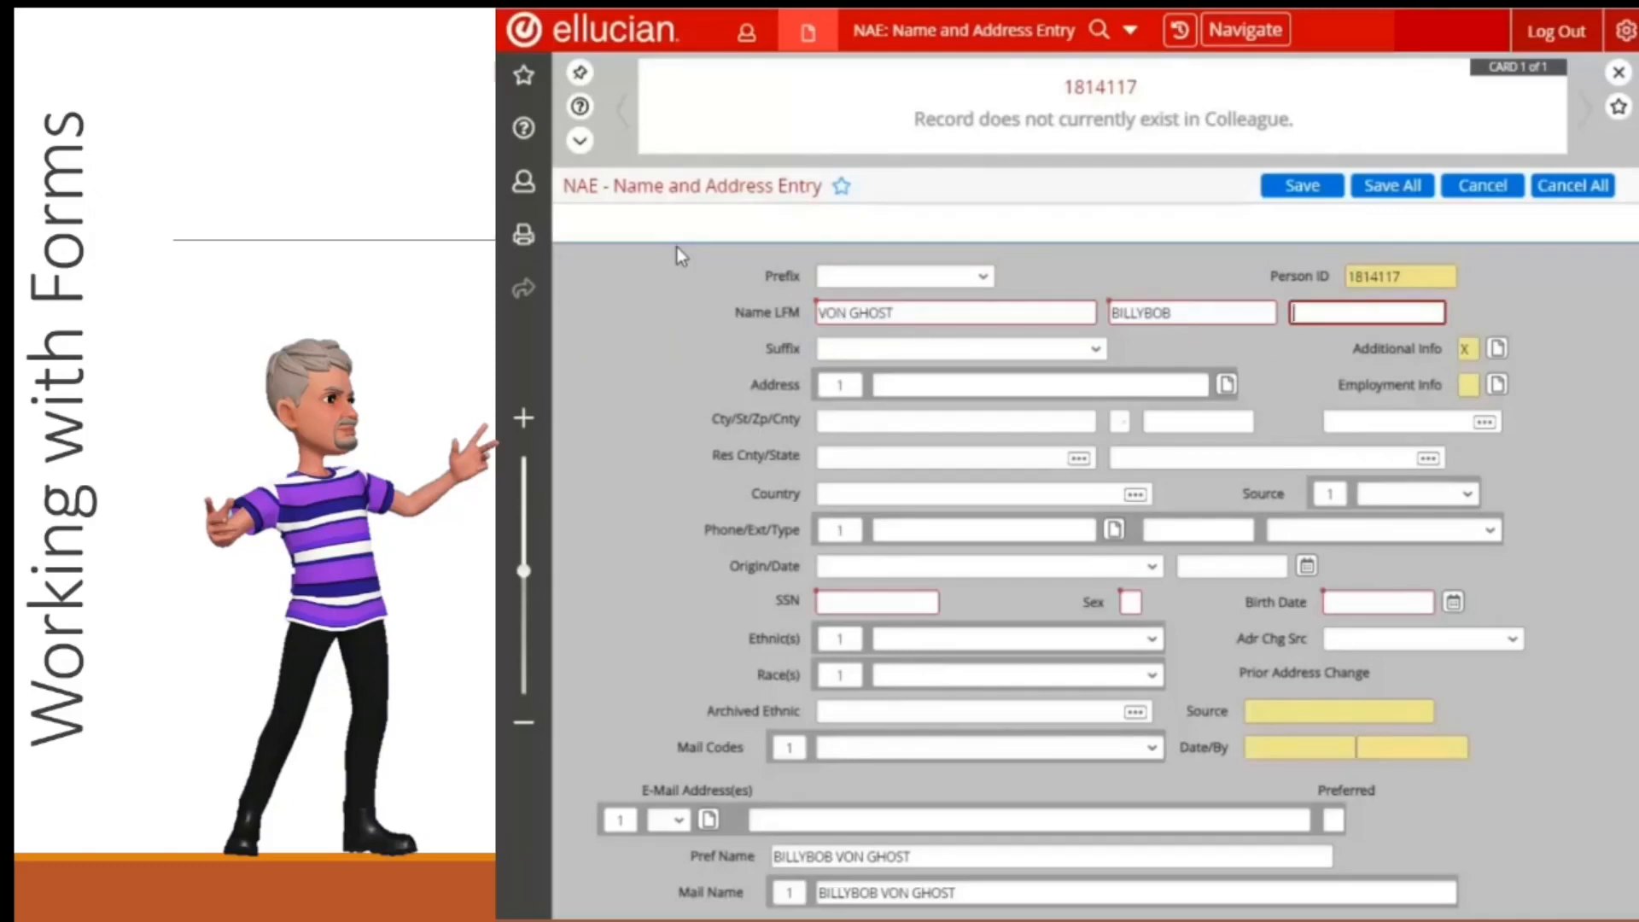
pyautogui.click(959, 349)
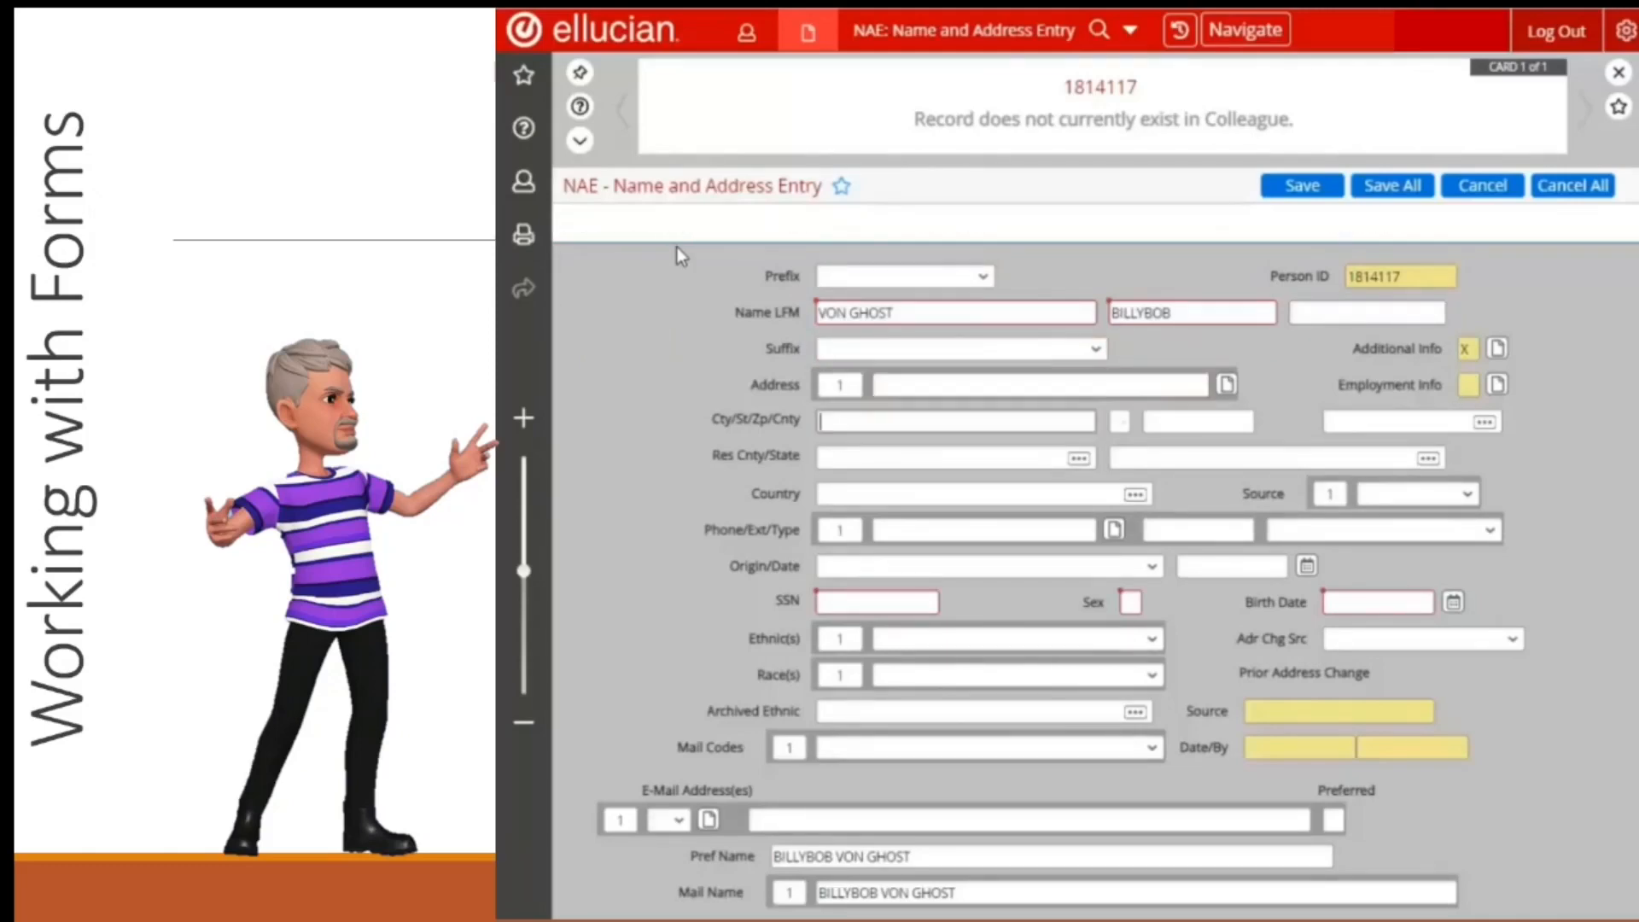
pyautogui.press('Tab')
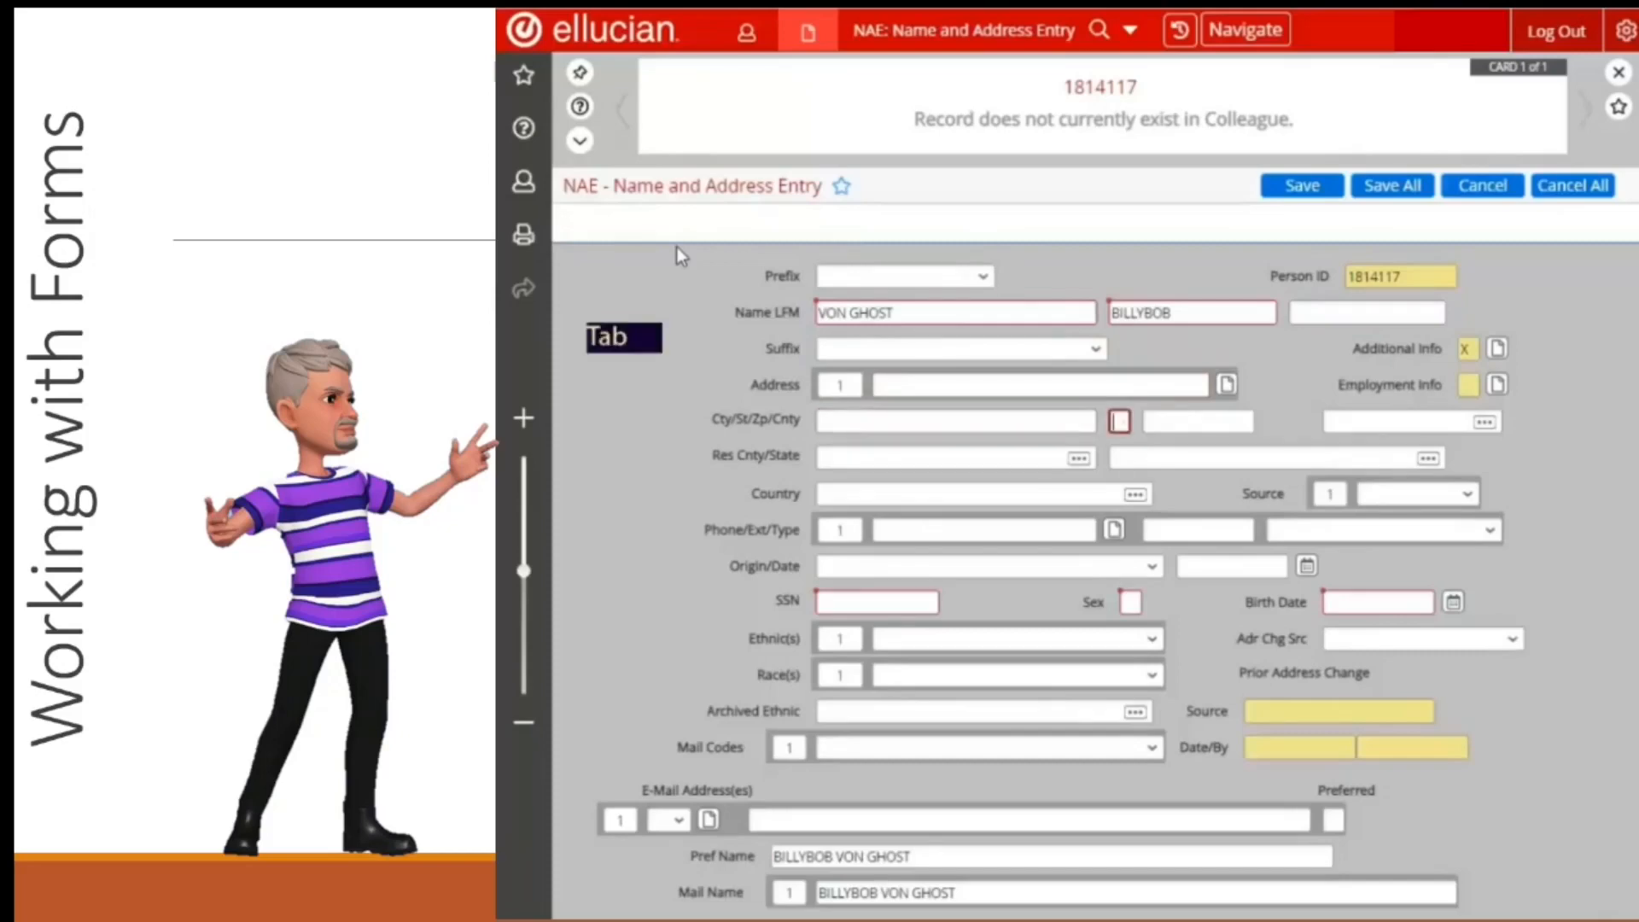
pyautogui.press('Tab')
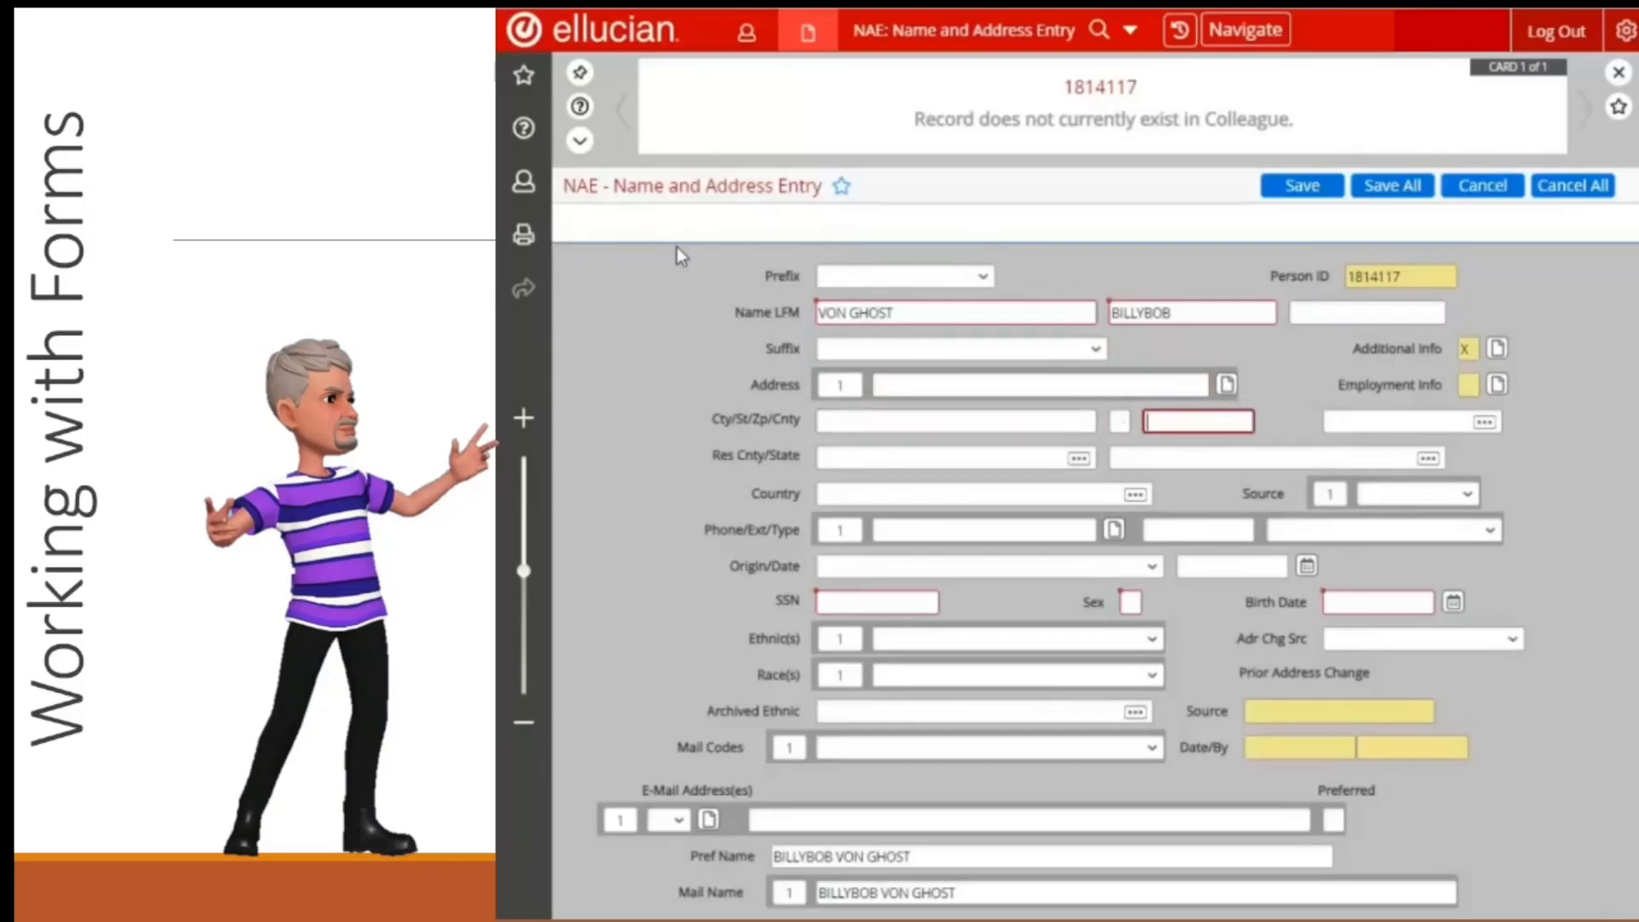
pyautogui.press('Tab')
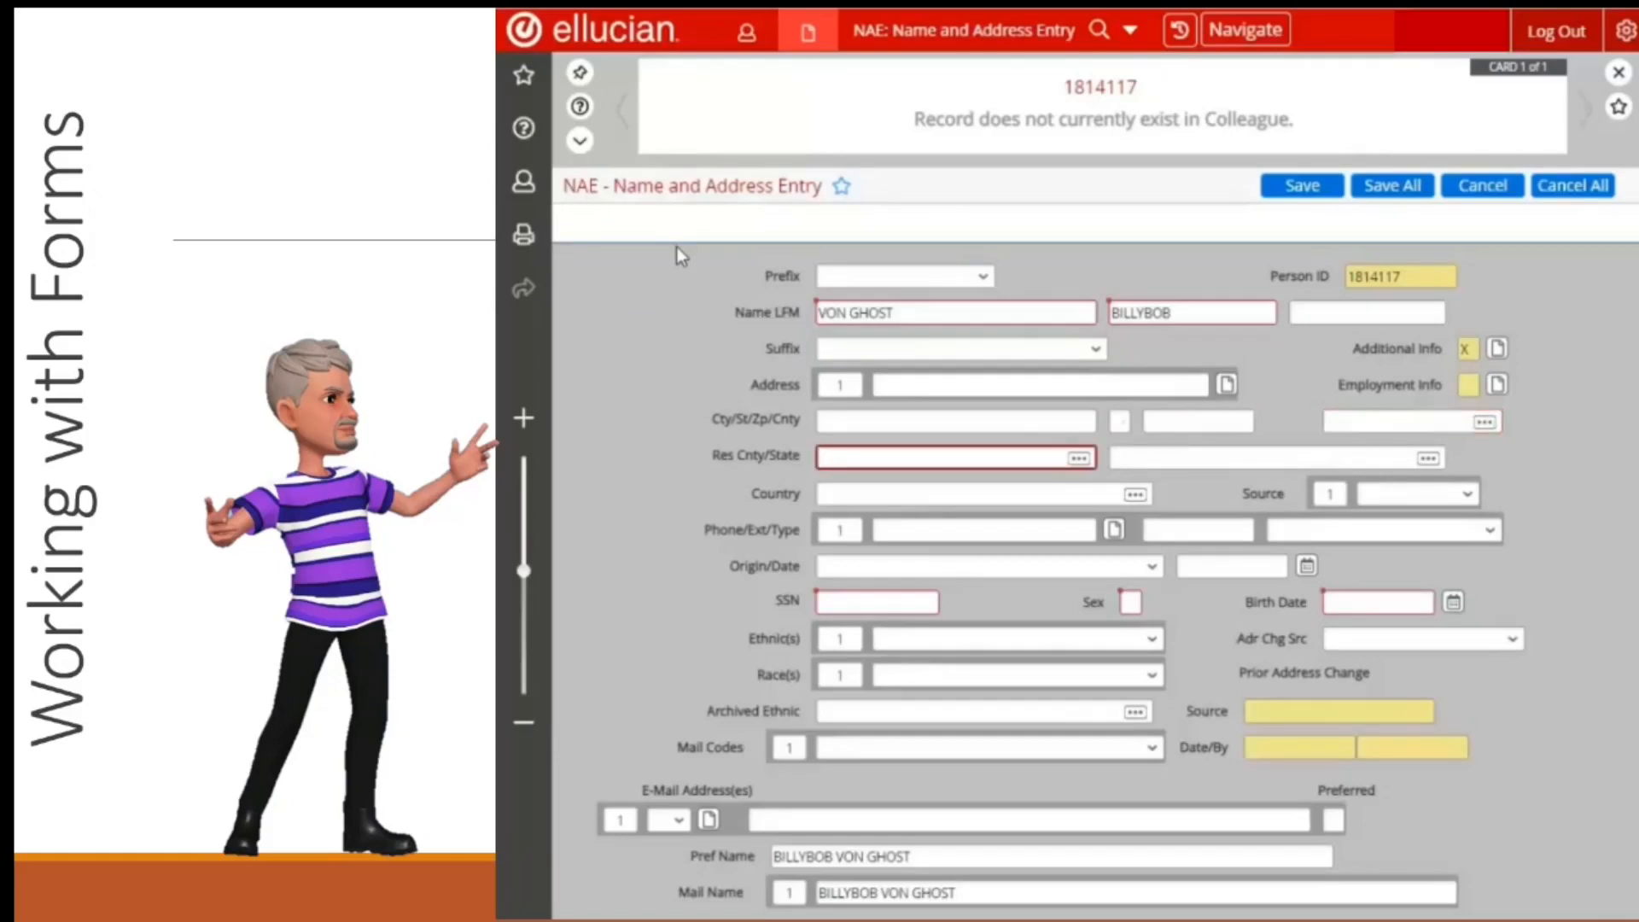
pyautogui.click(951, 419)
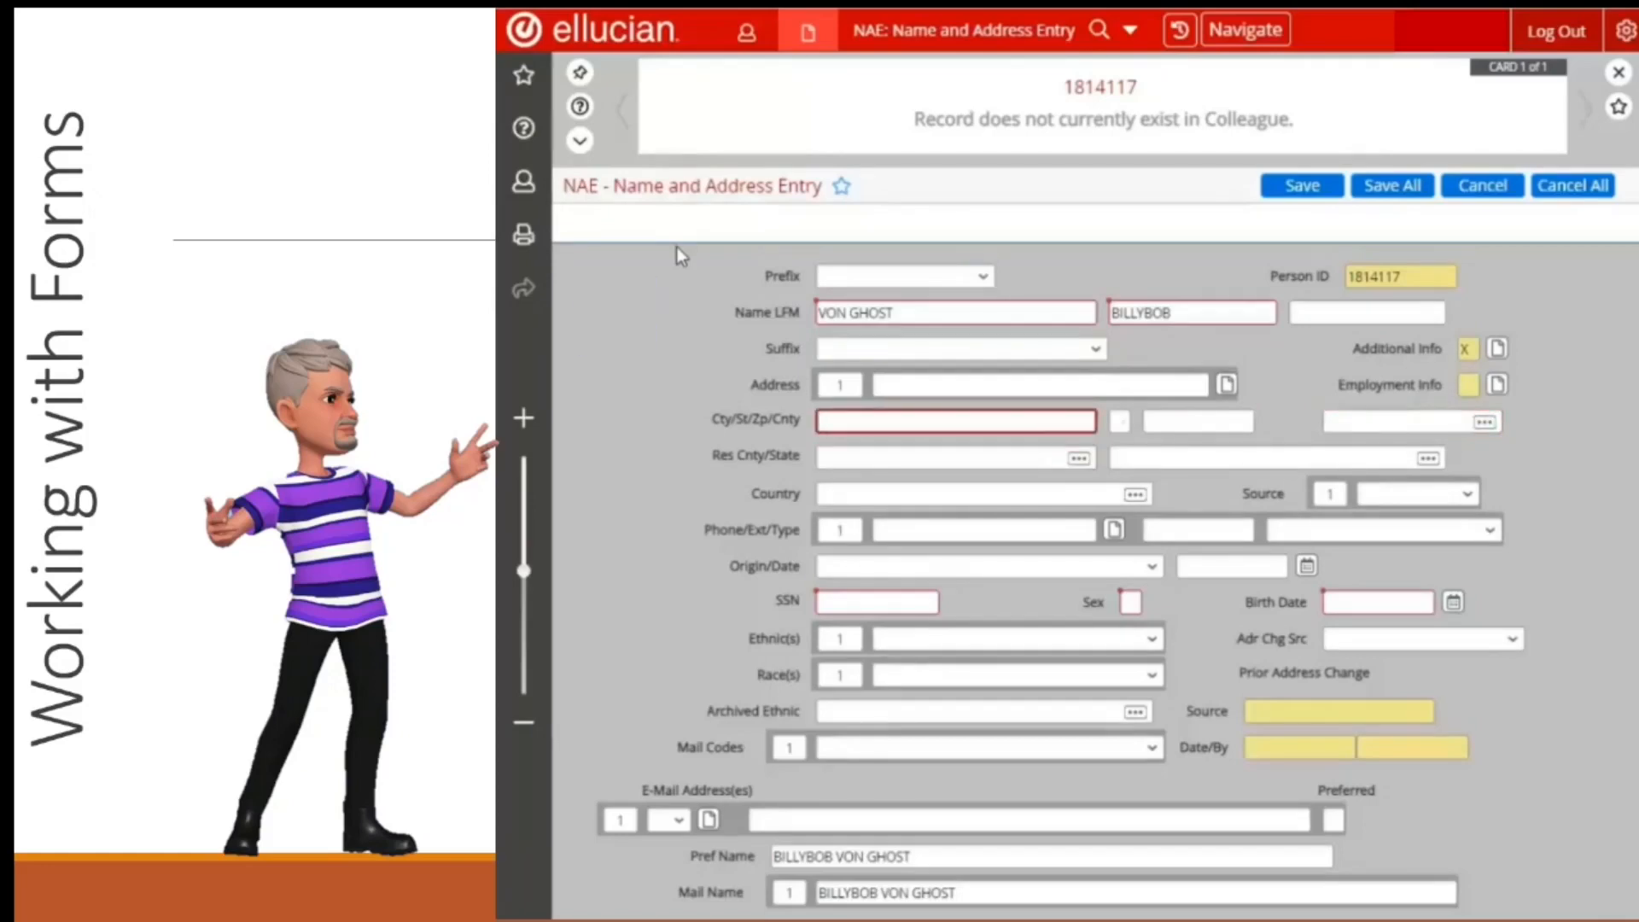
pyautogui.click(1040, 385)
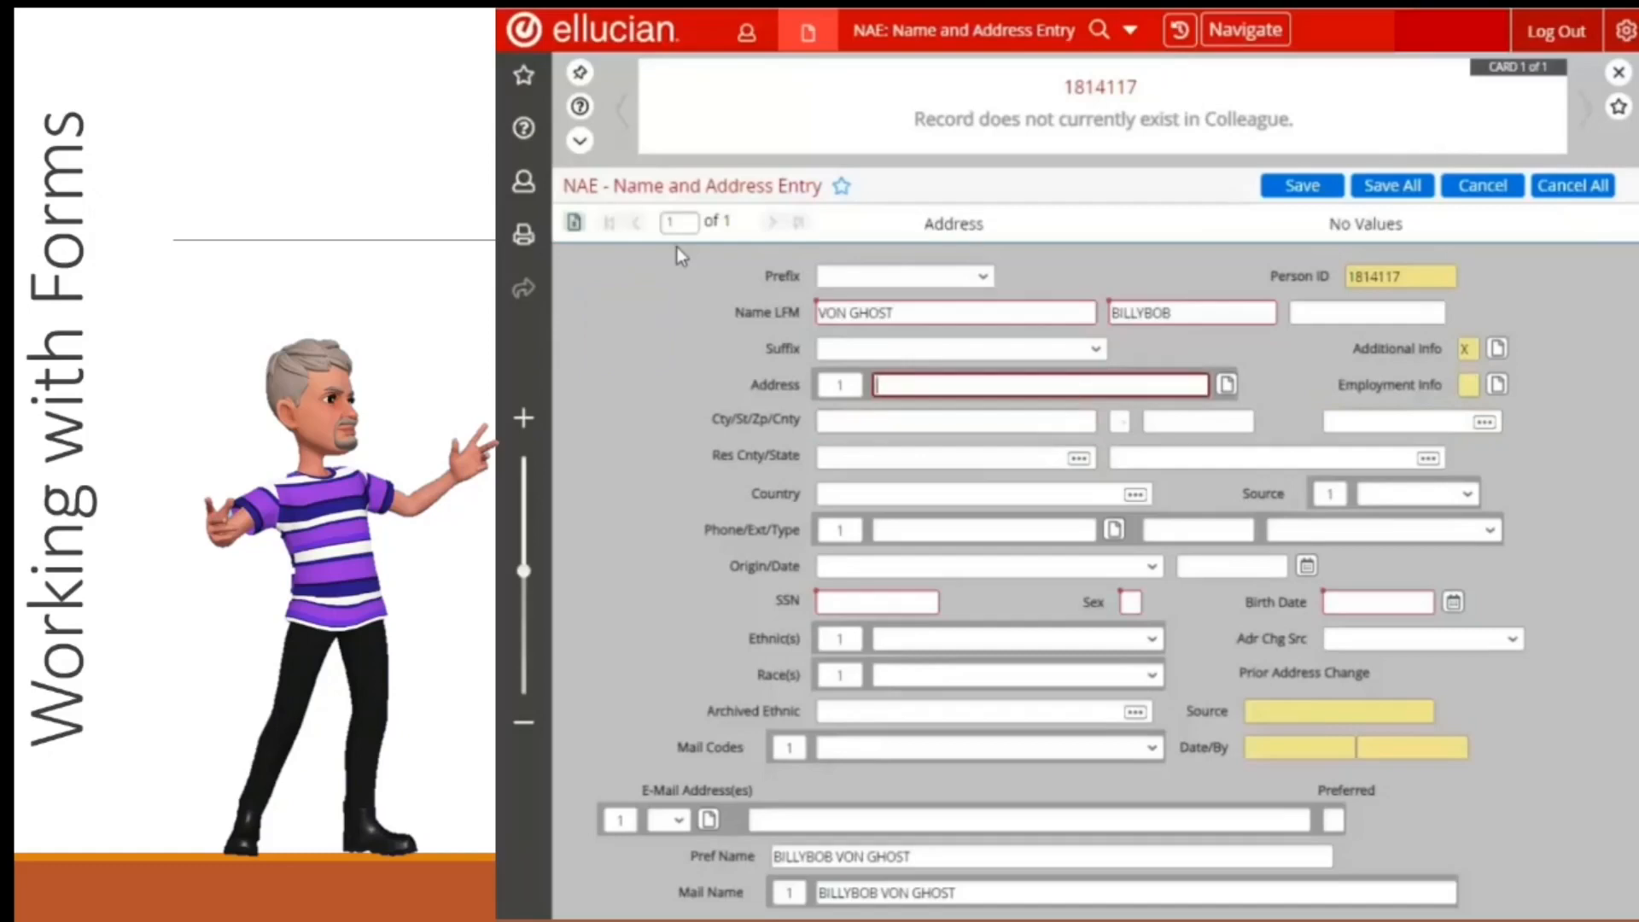
pyautogui.press('shift+tab')
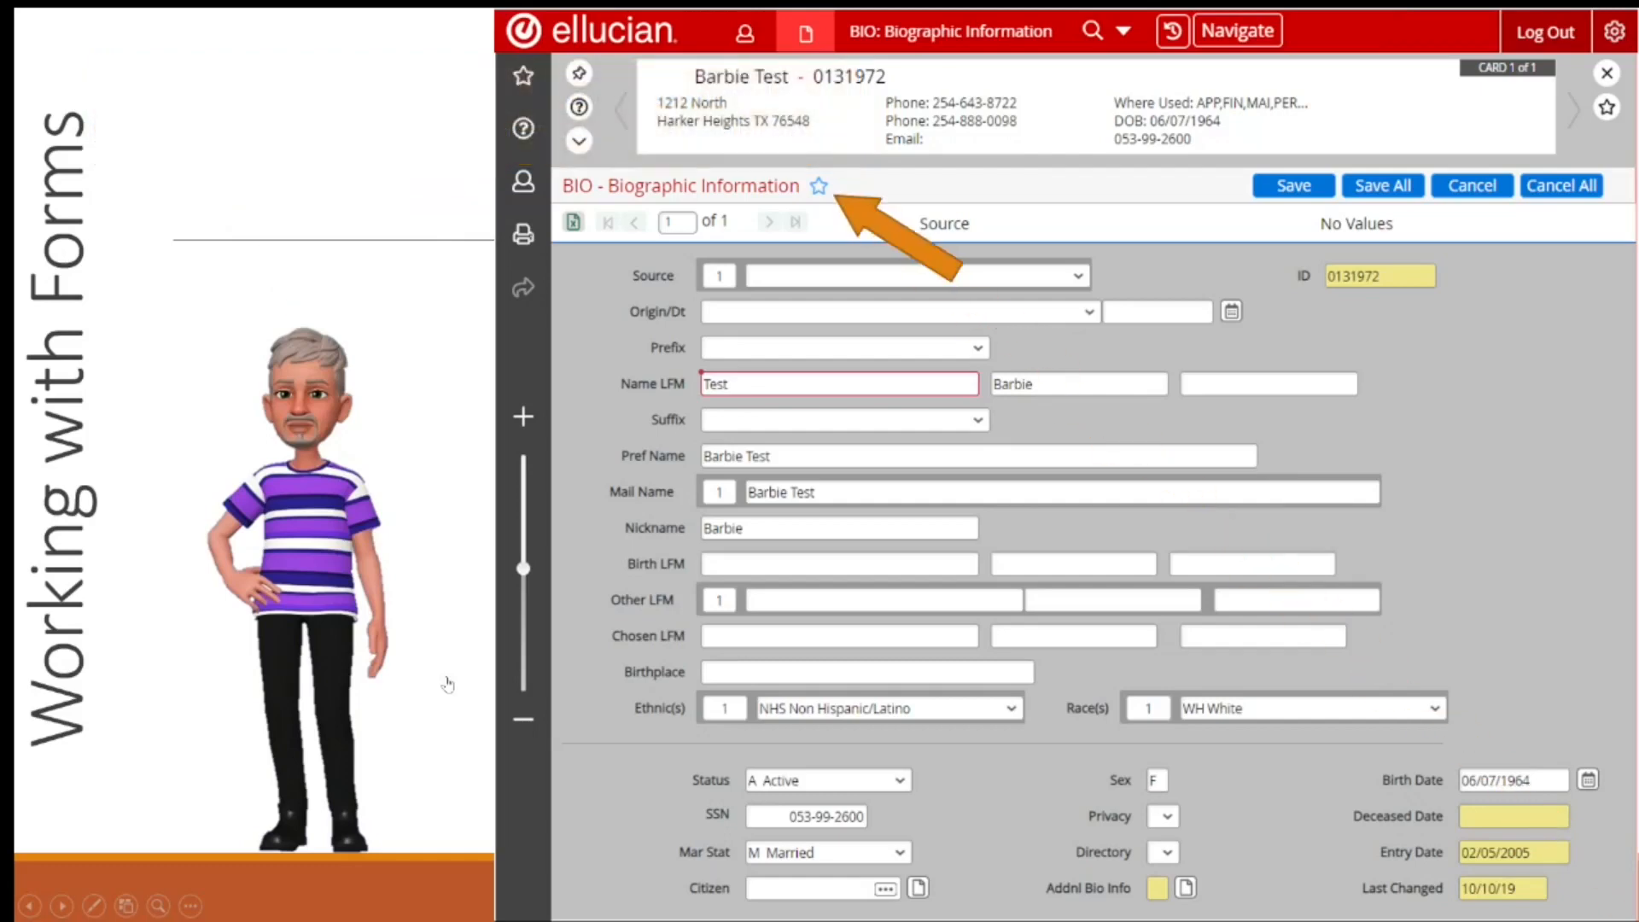
pyautogui.moveTo(305, 800)
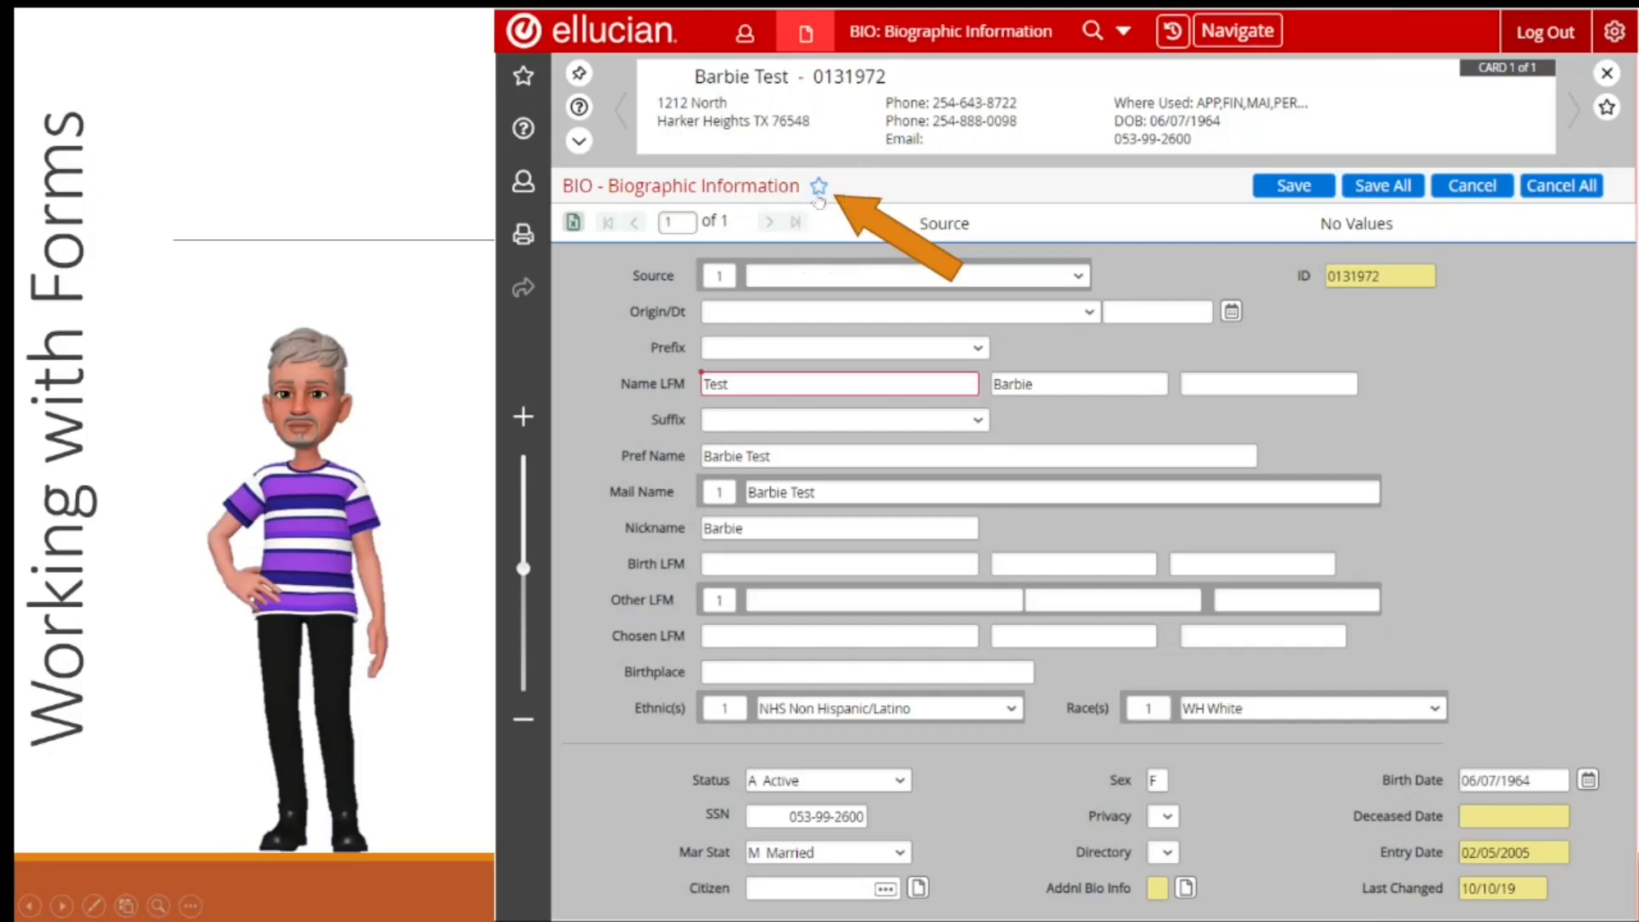
# - Star the BIO - Biographic Information form title to save it as a favorite
pyautogui.click(818, 186)
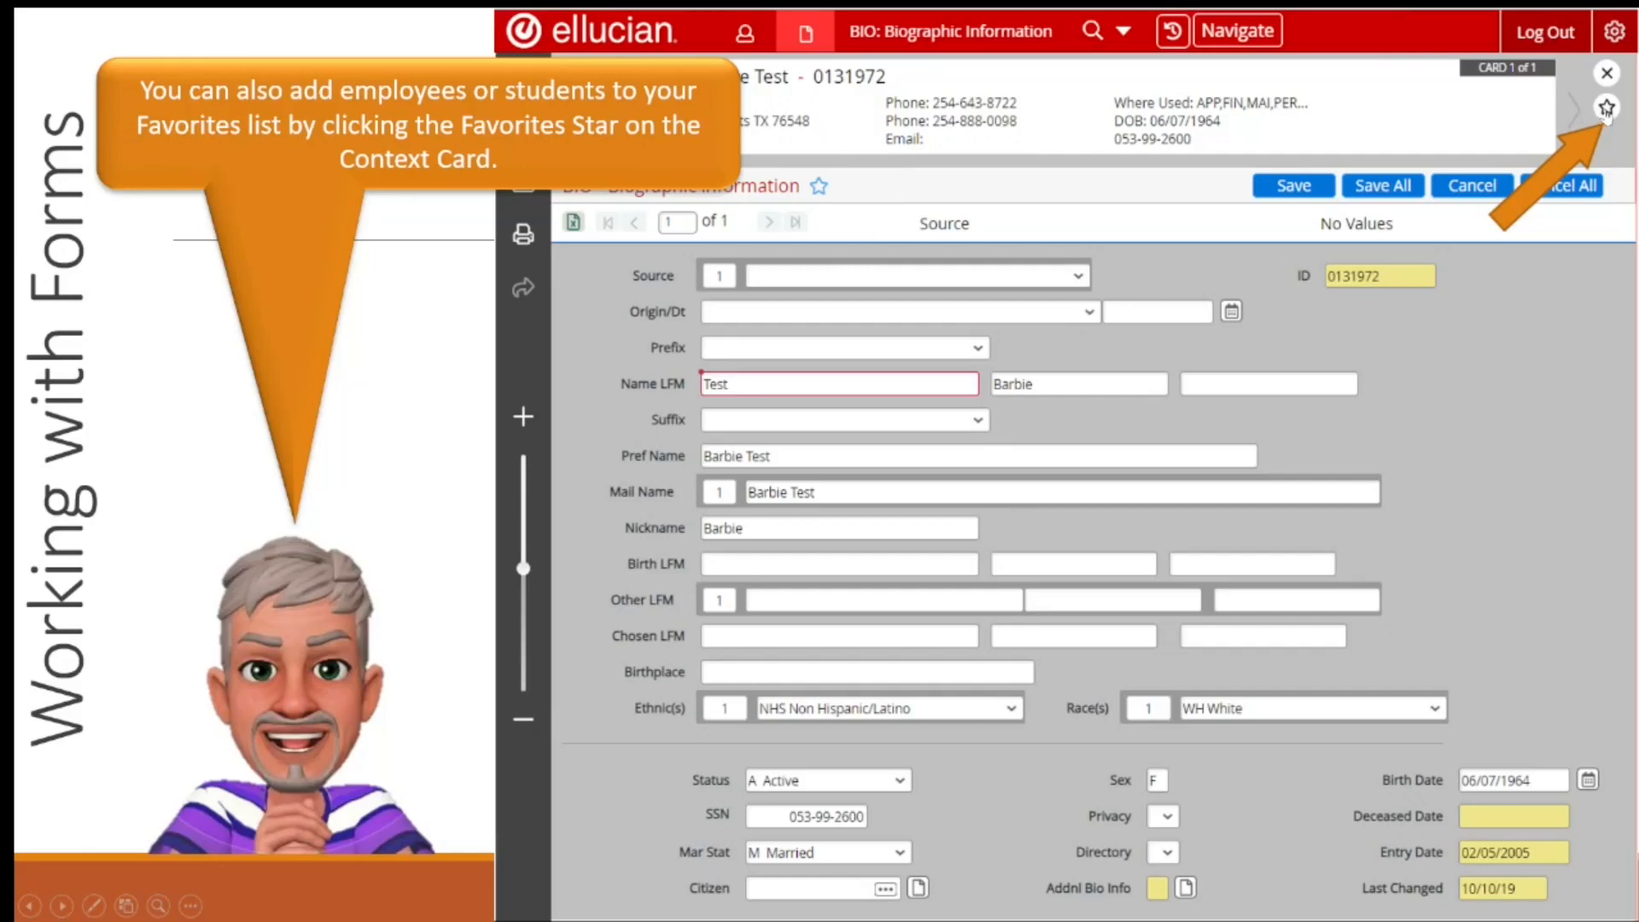
pyautogui.moveTo(1607, 107)
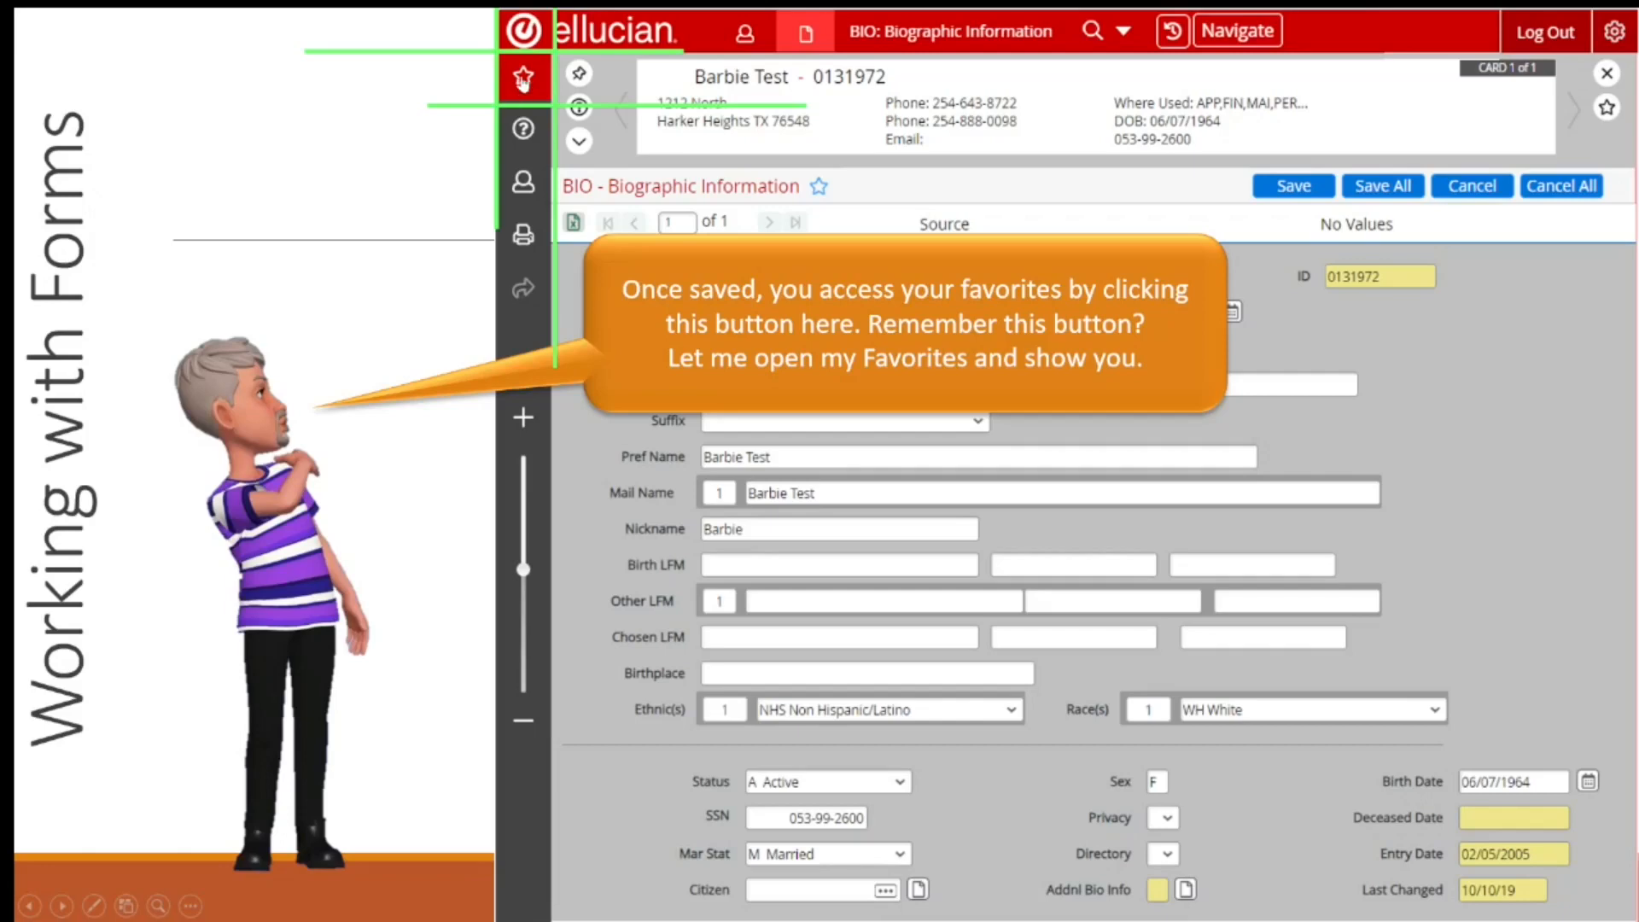
pyautogui.click(522, 78)
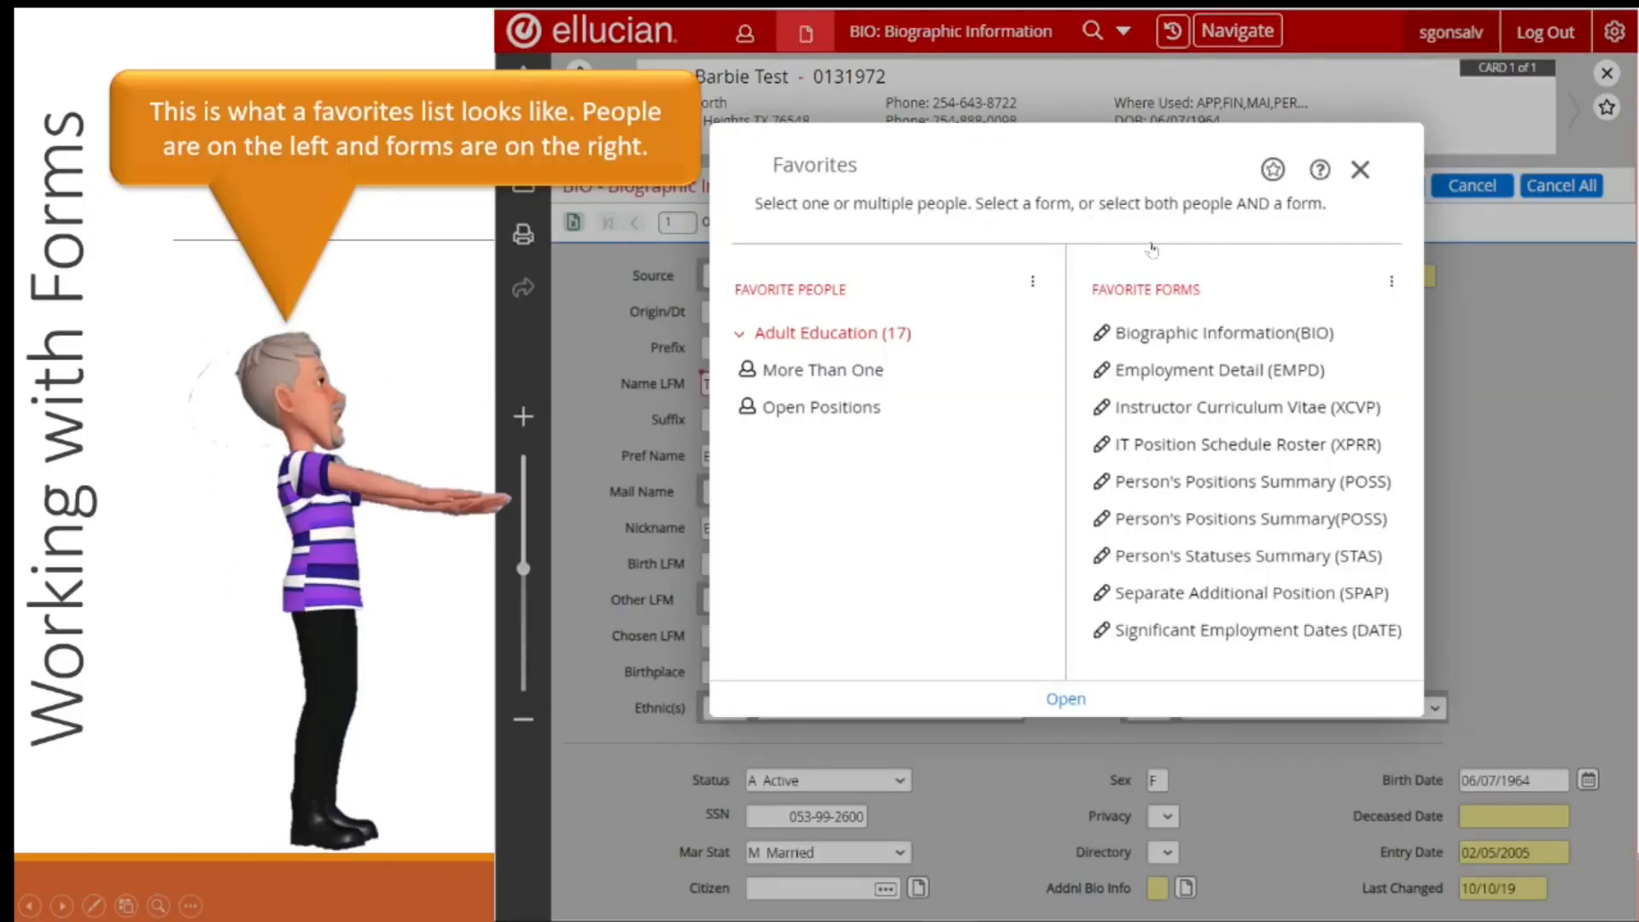
pyautogui.moveTo(1189, 397)
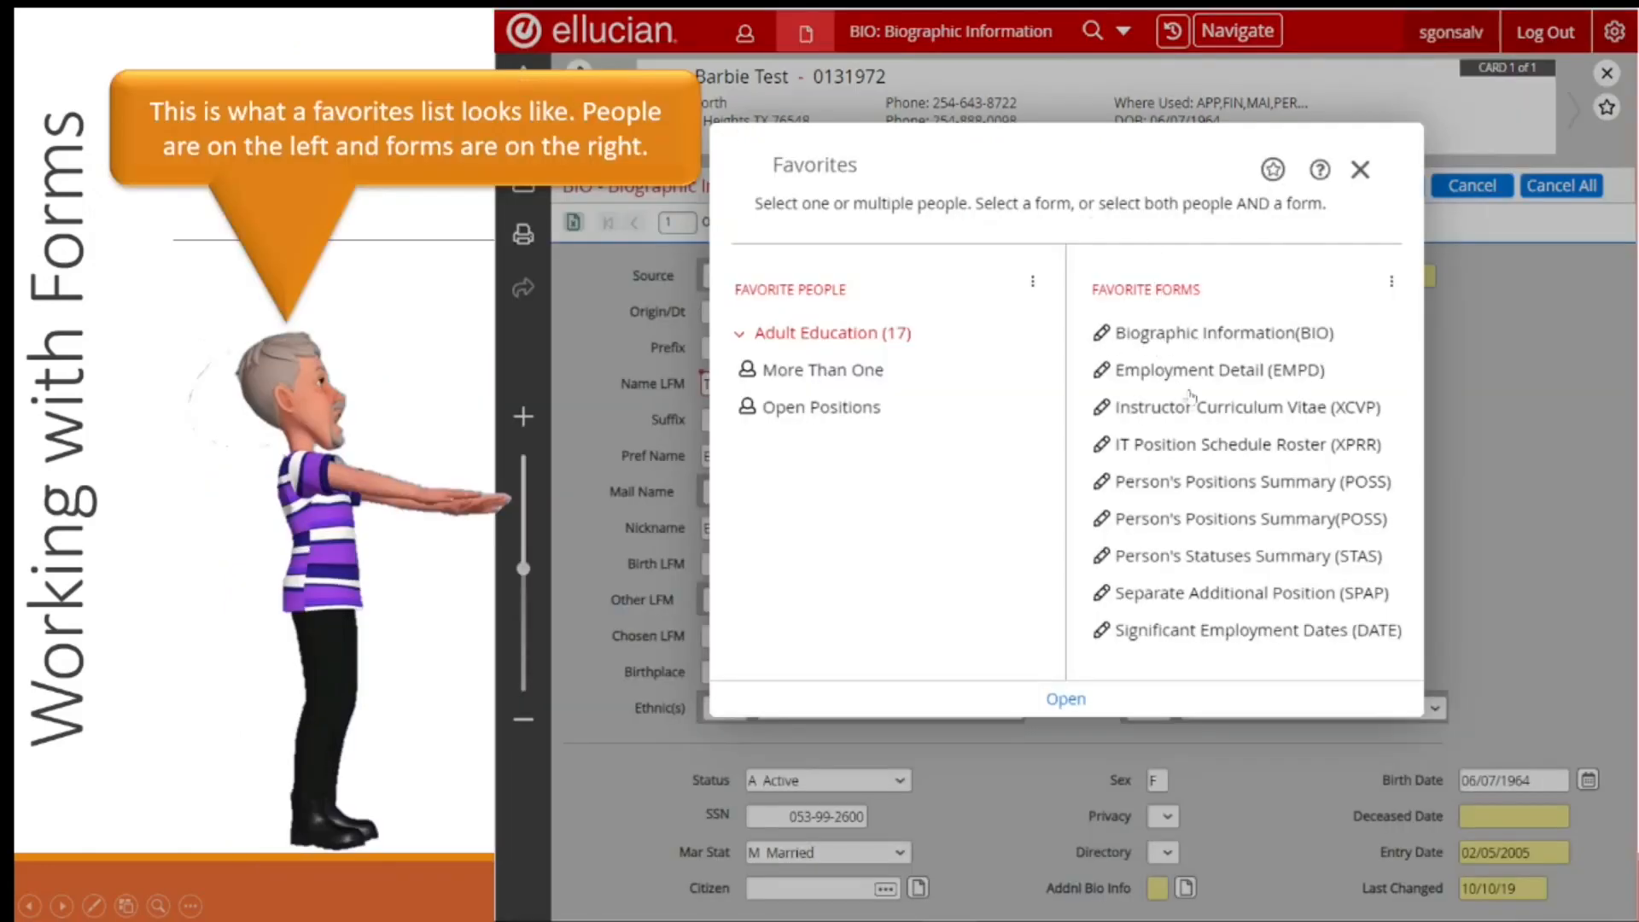
pyautogui.moveTo(1179, 569)
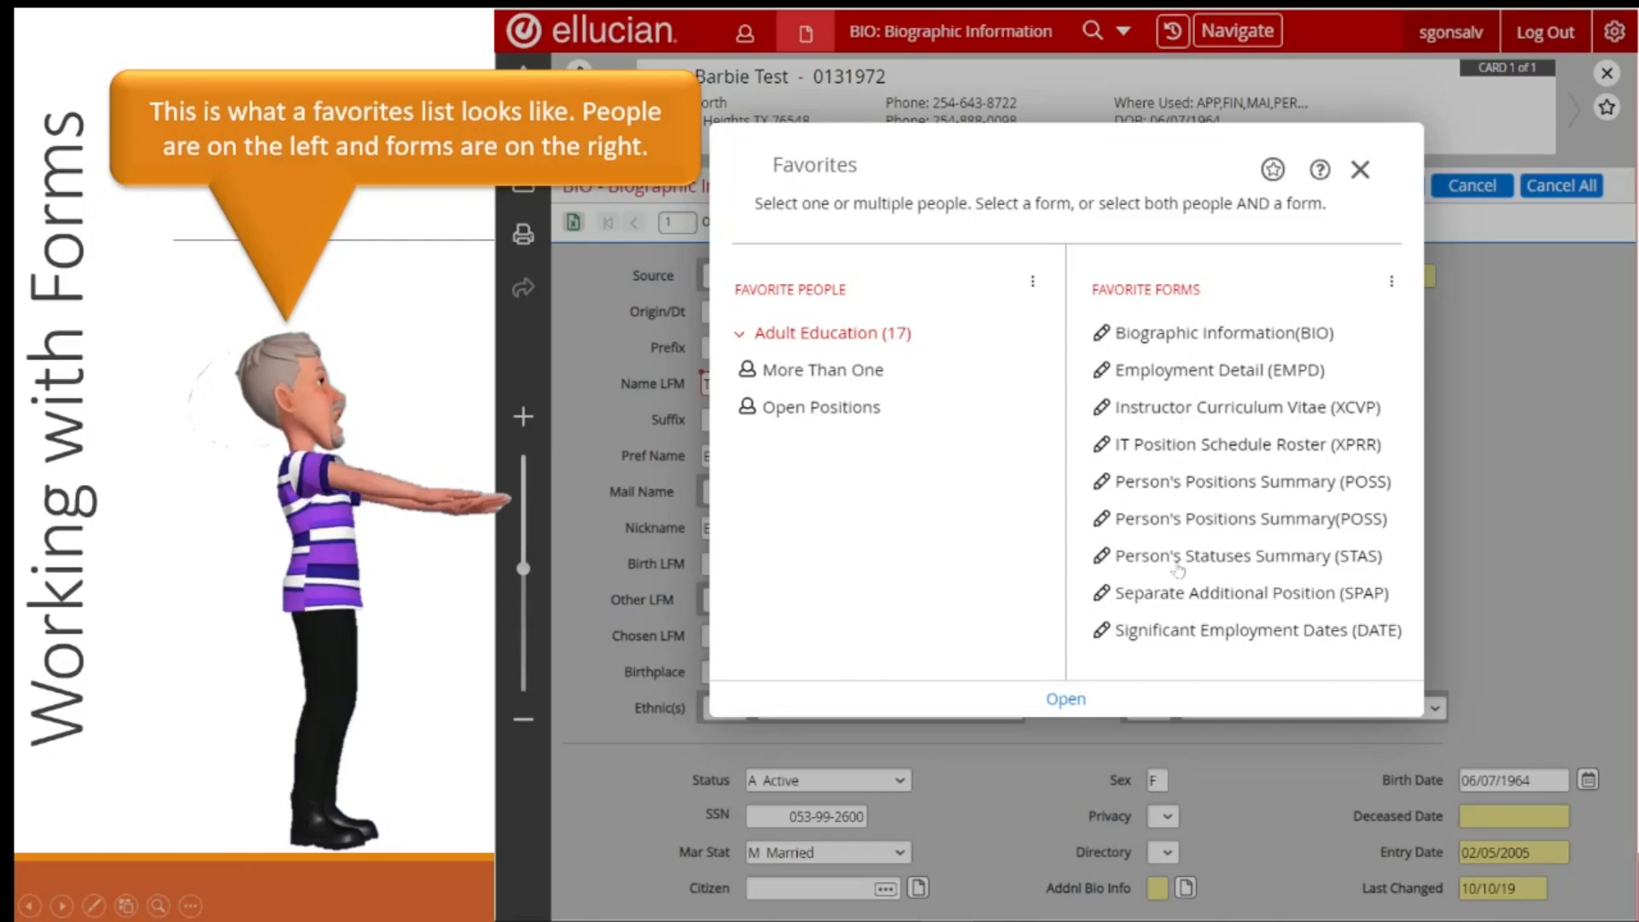
pyautogui.moveTo(1220, 480)
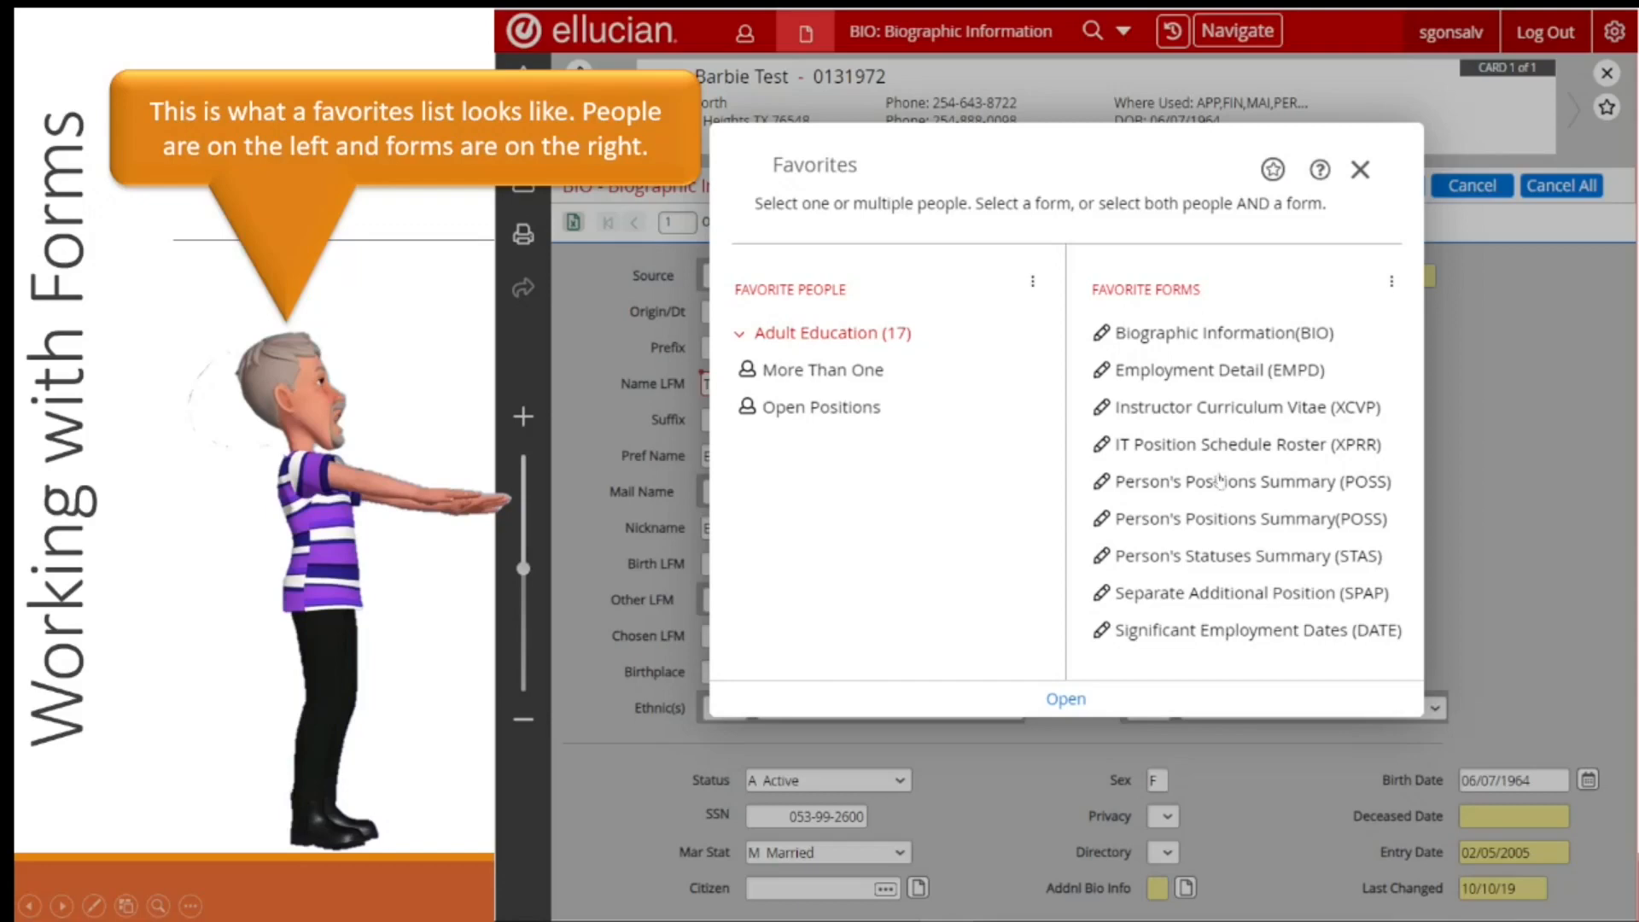
pyautogui.moveTo(742, 298)
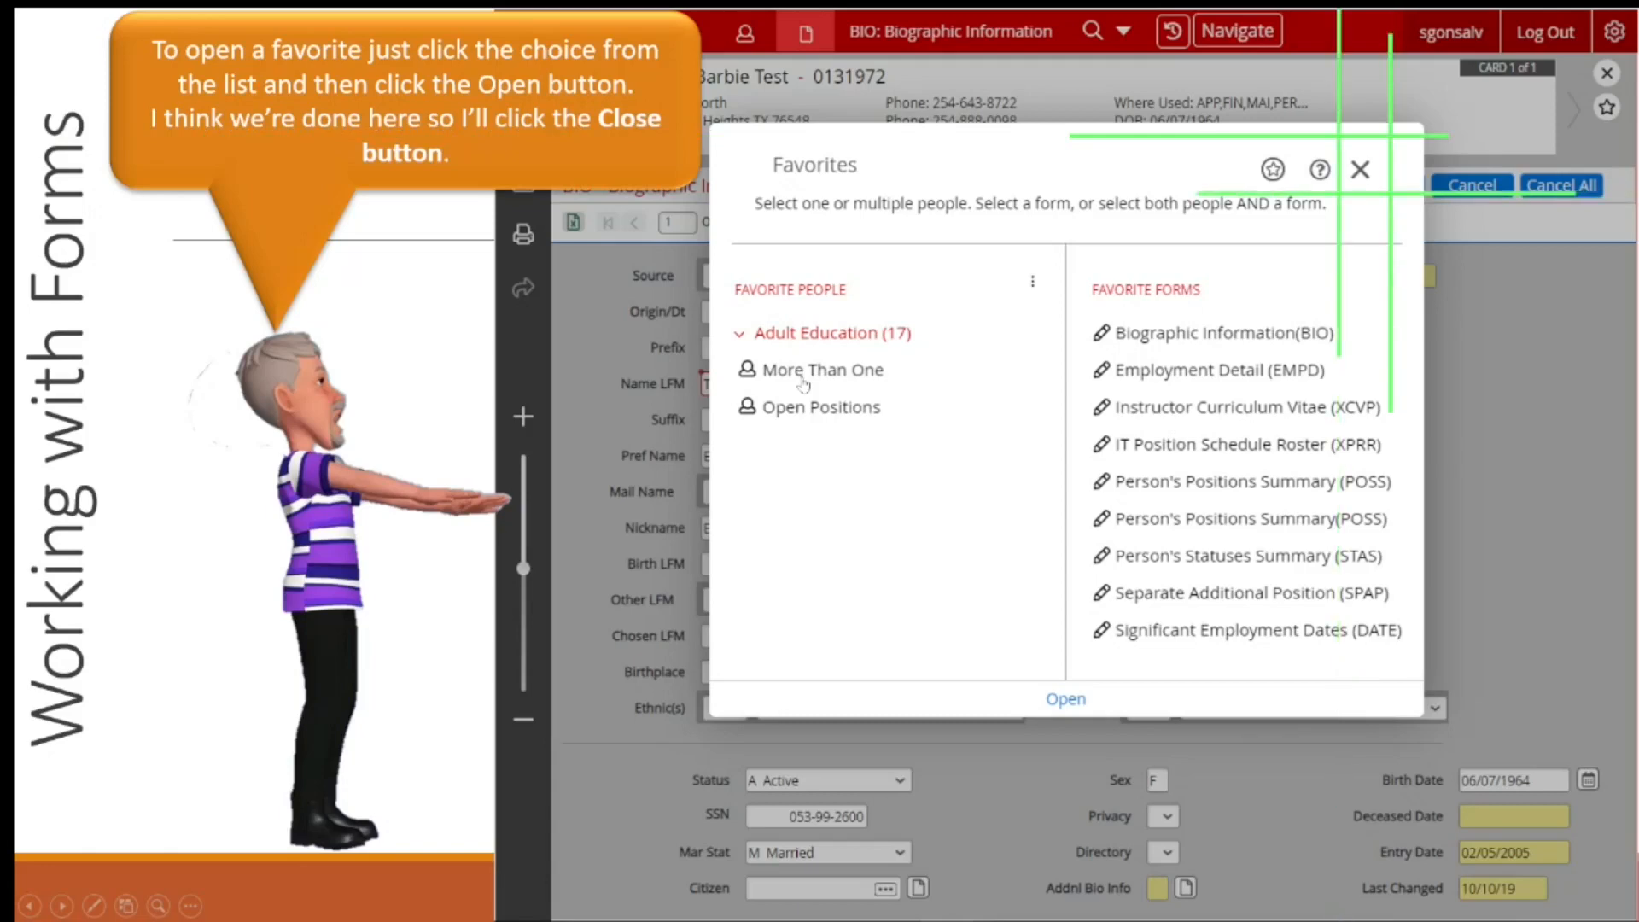
pyautogui.moveTo(965, 392)
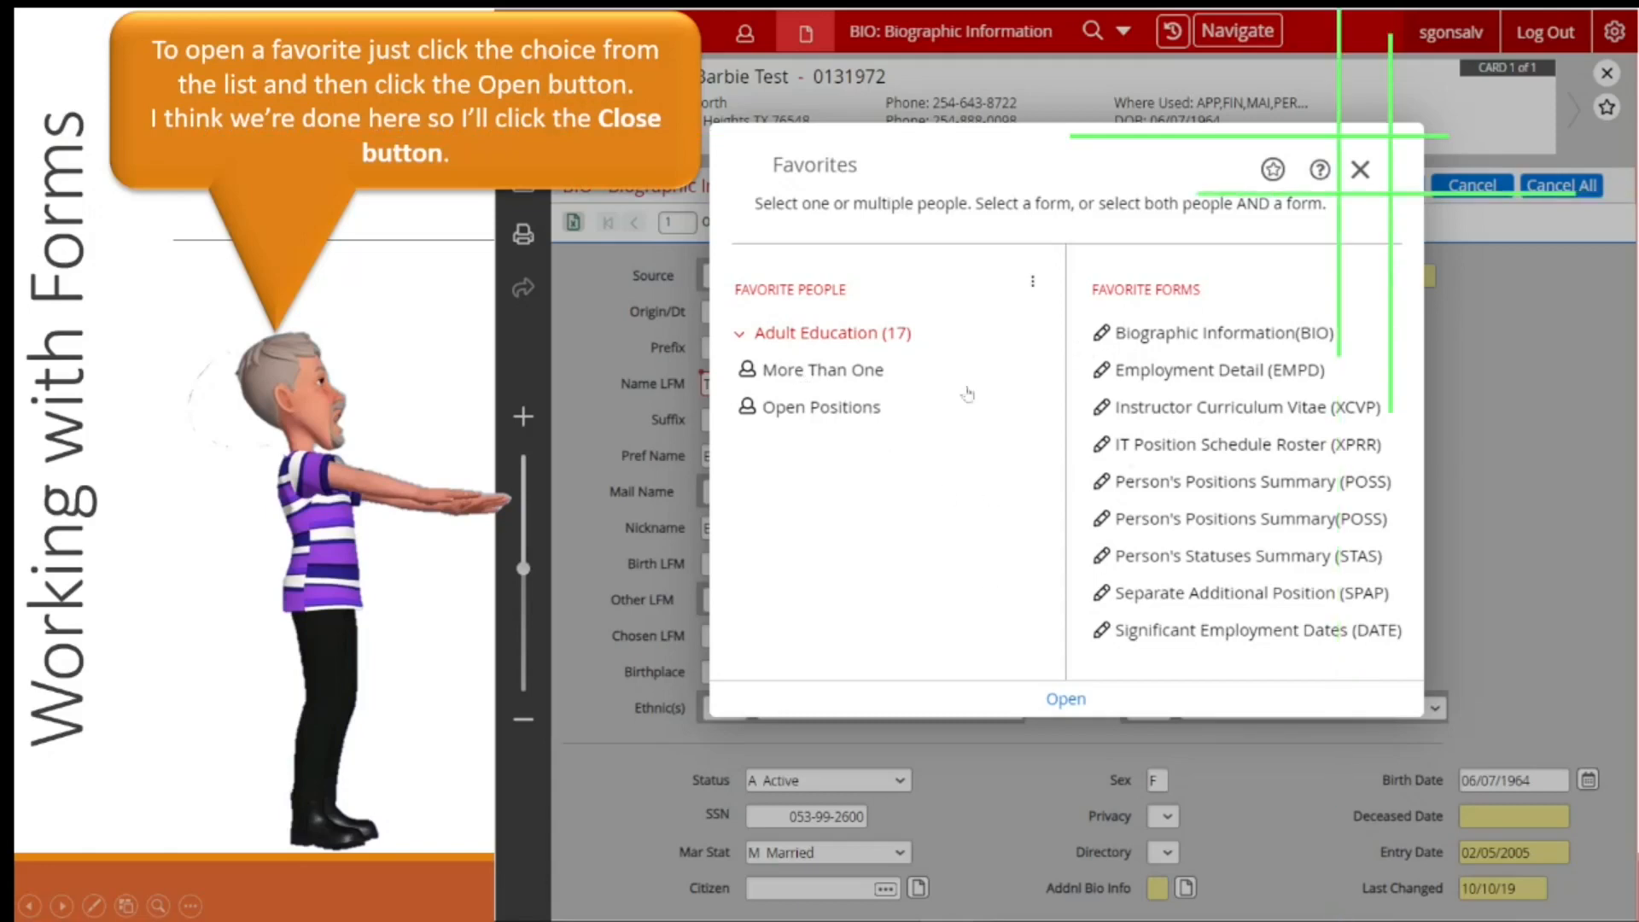
pyautogui.moveTo(1363, 169)
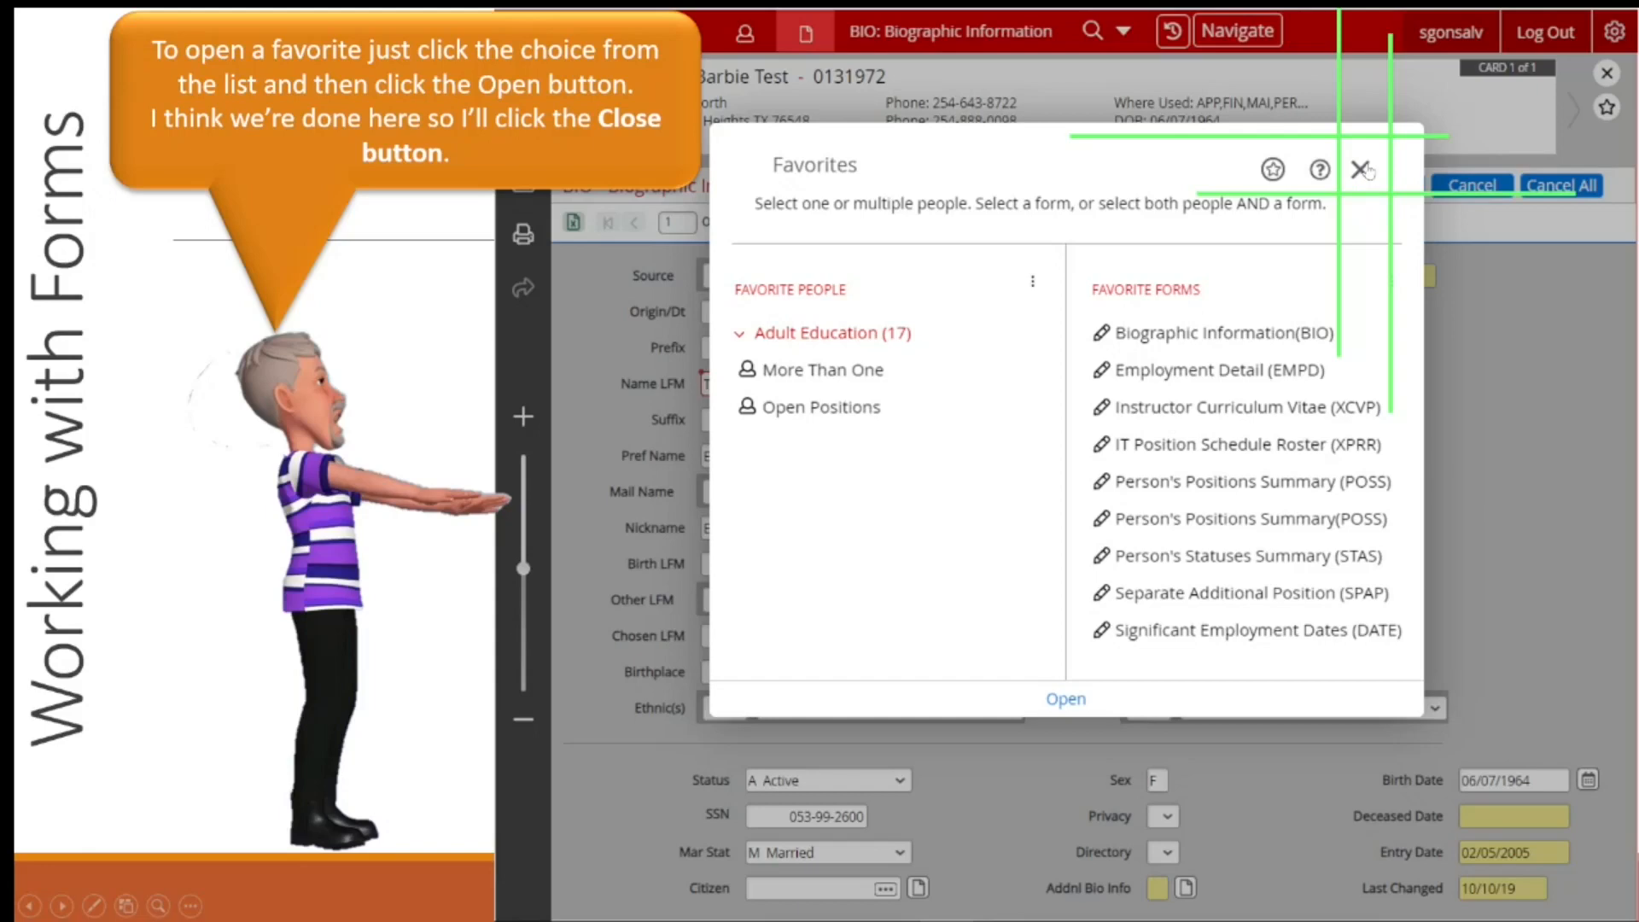
pyautogui.click(1364, 169)
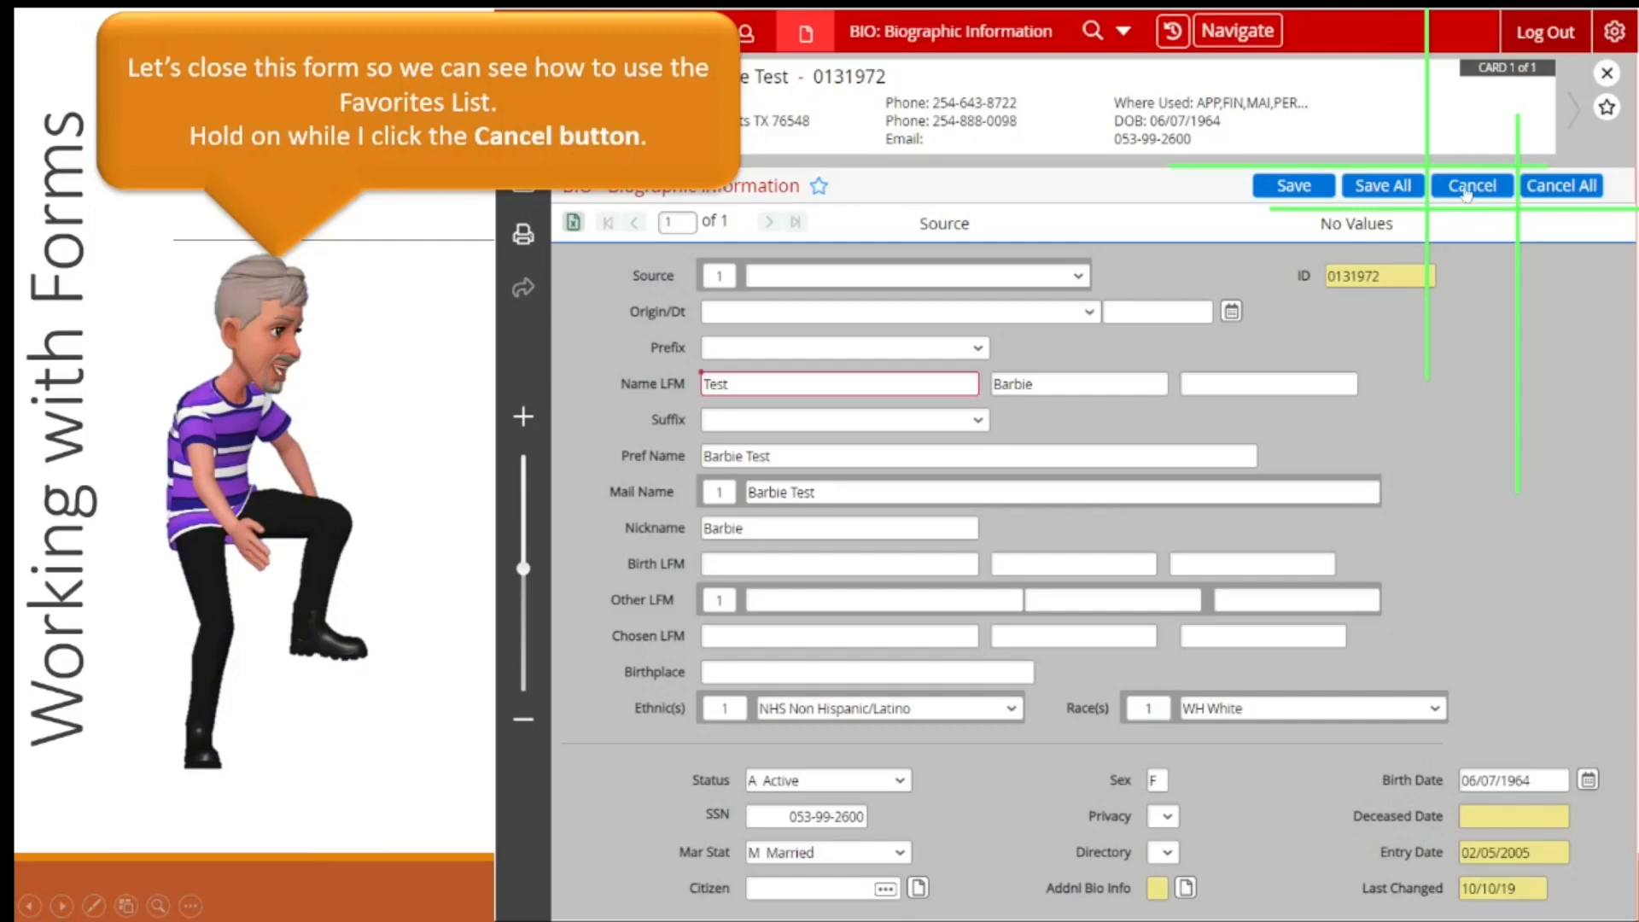
# - Close the BIO form, then reopen Biographic Information (BIO) from Favorite Forms
pyautogui.click(1471, 185)
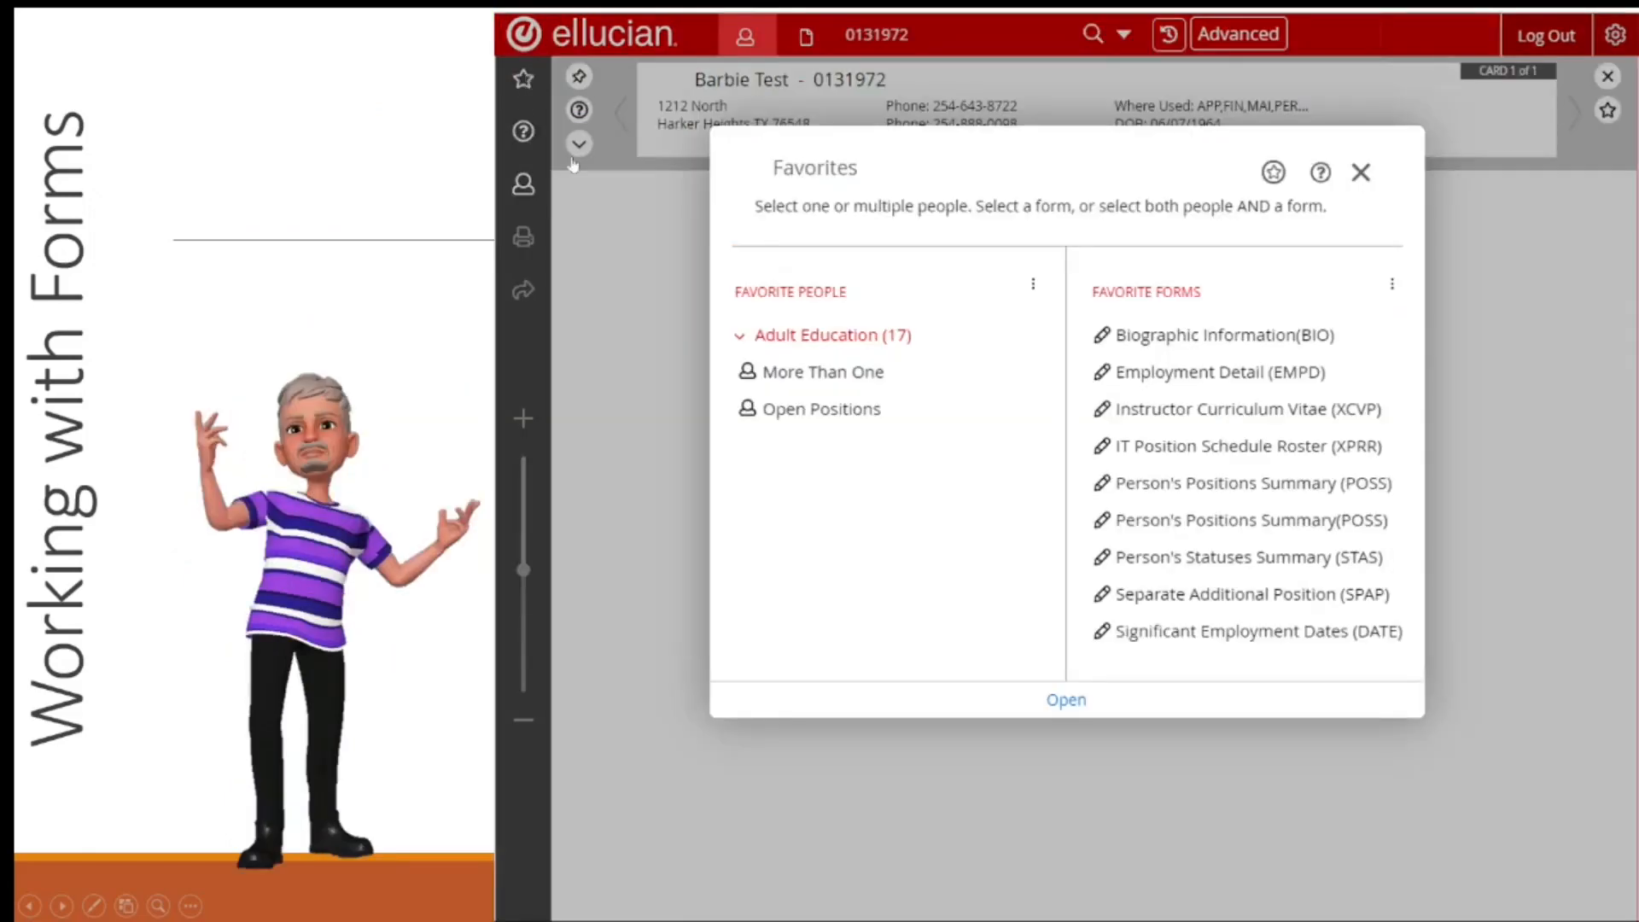
pyautogui.moveTo(977, 578)
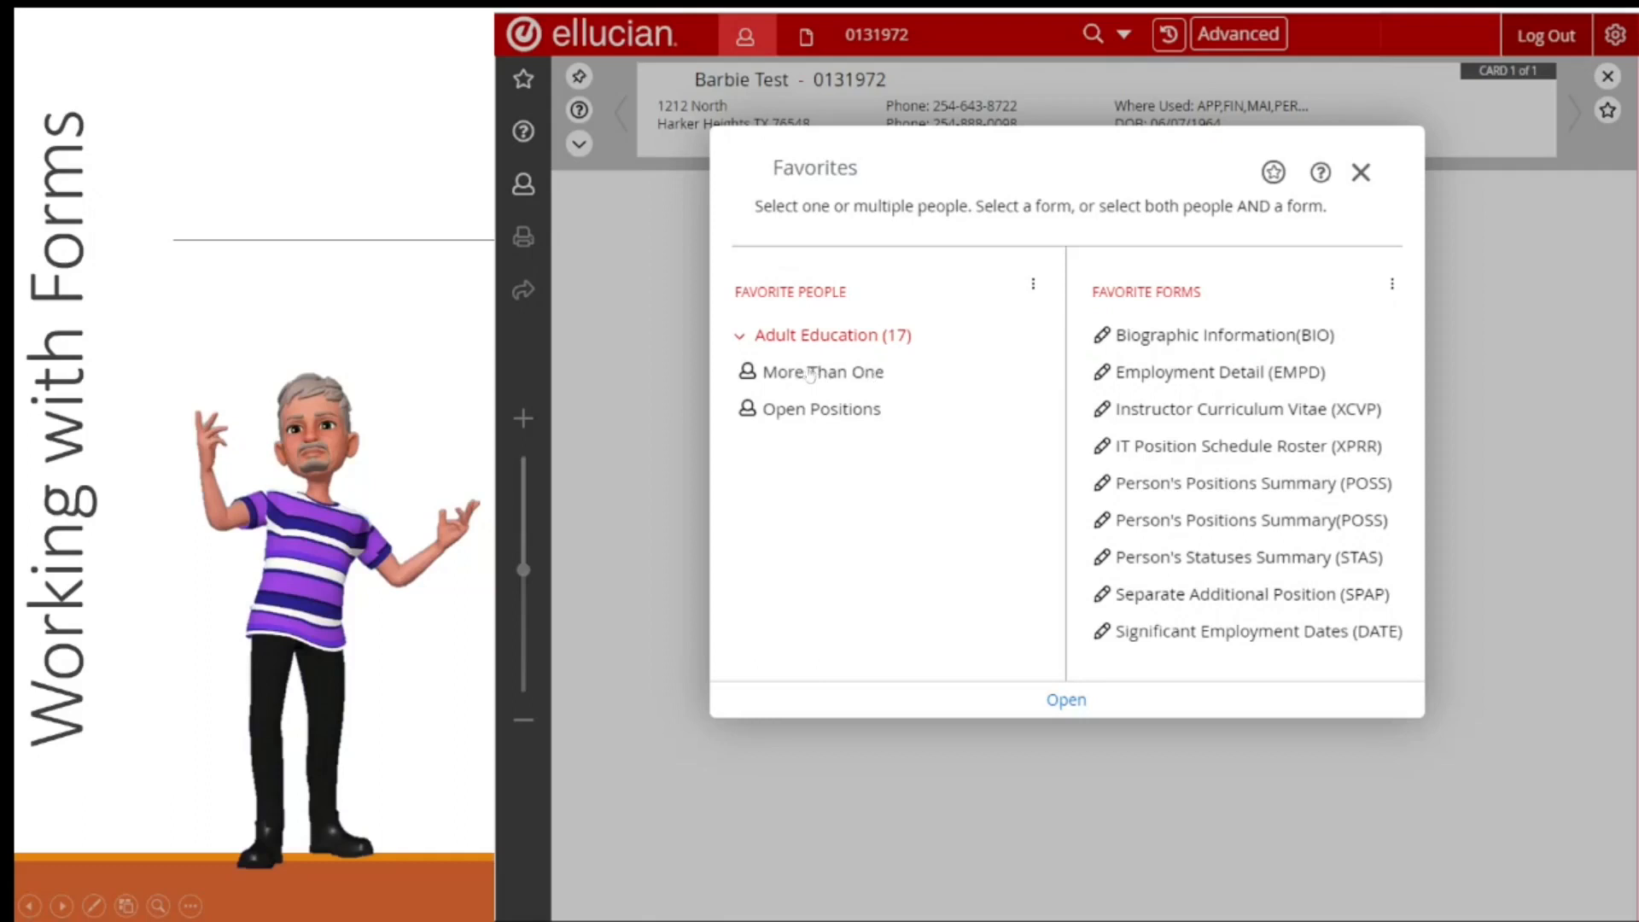
pyautogui.moveTo(1164, 322)
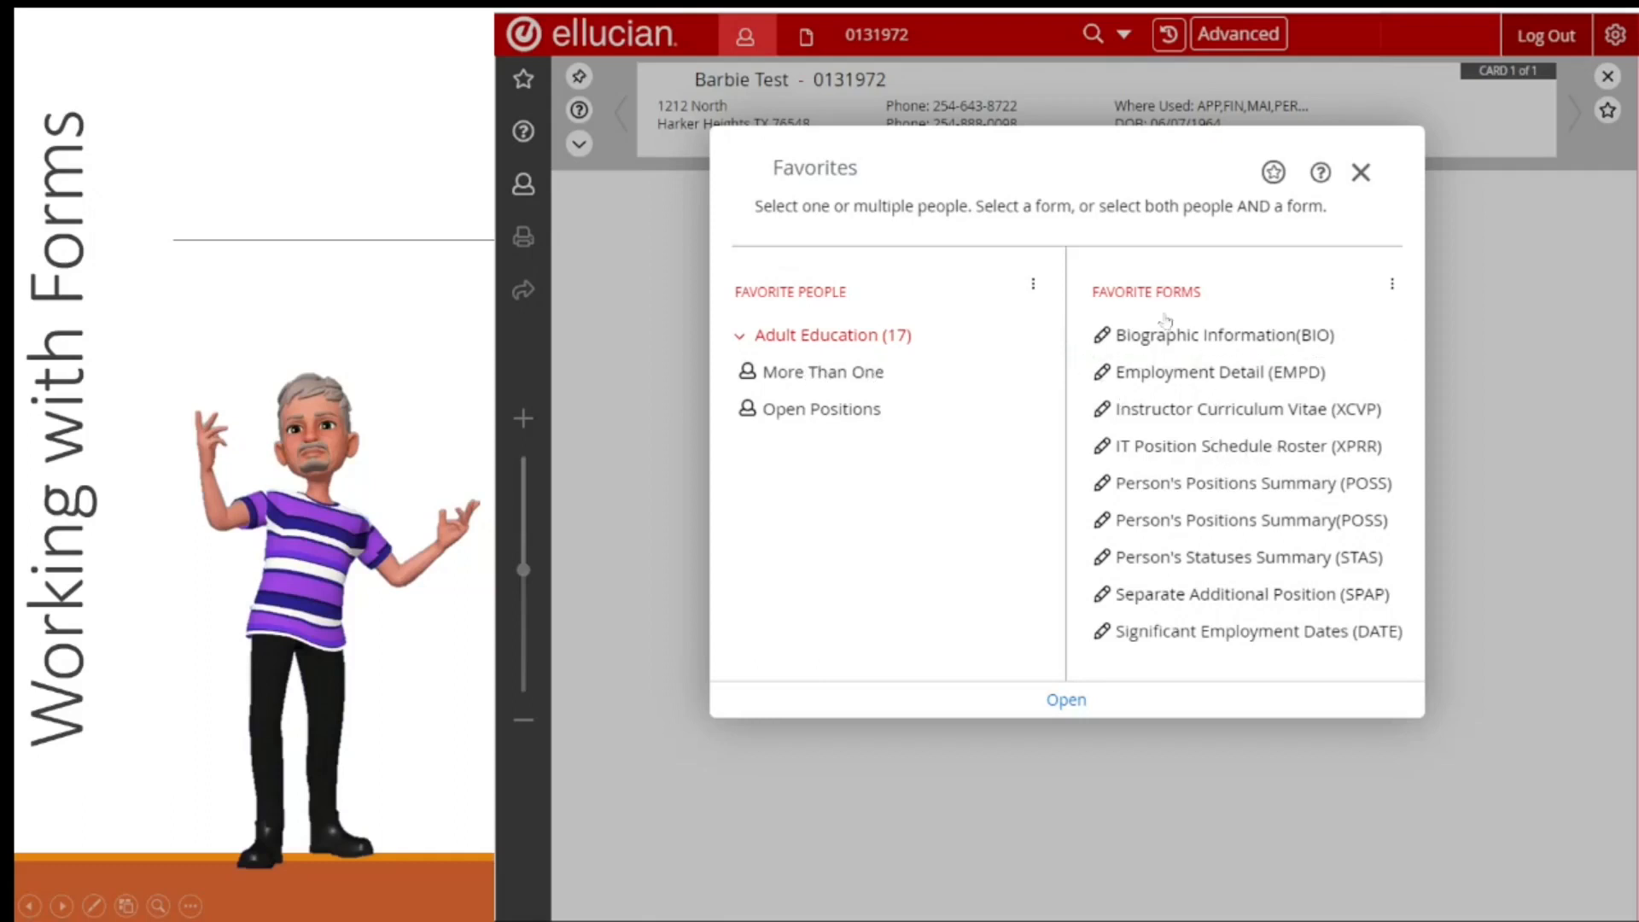
pyautogui.click(1218, 335)
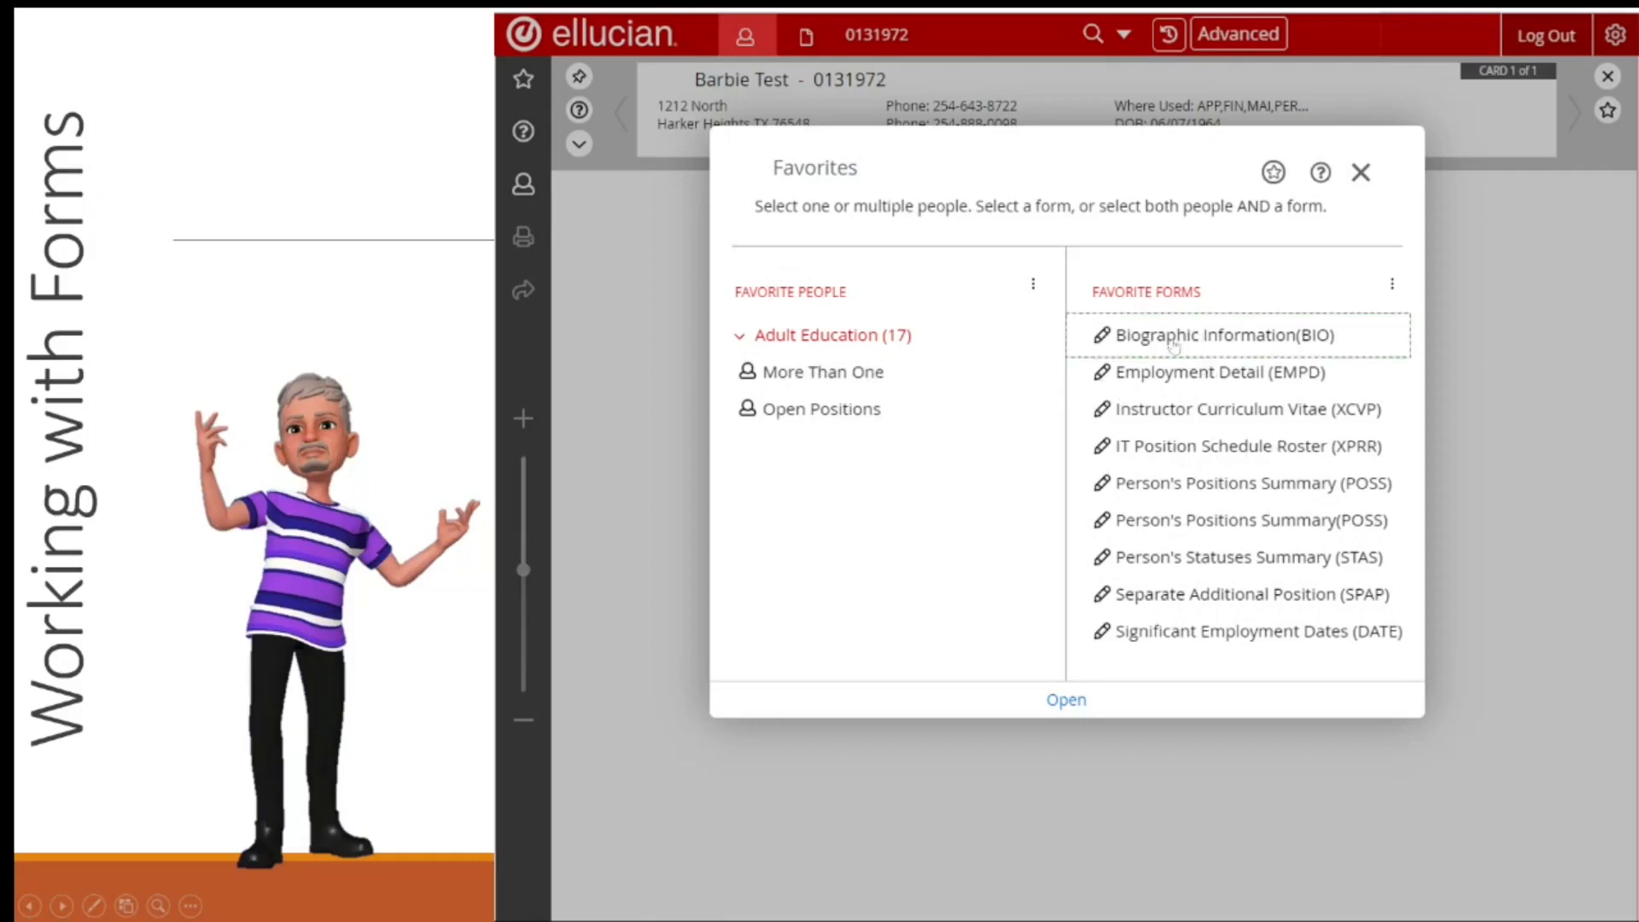
pyautogui.click(1239, 336)
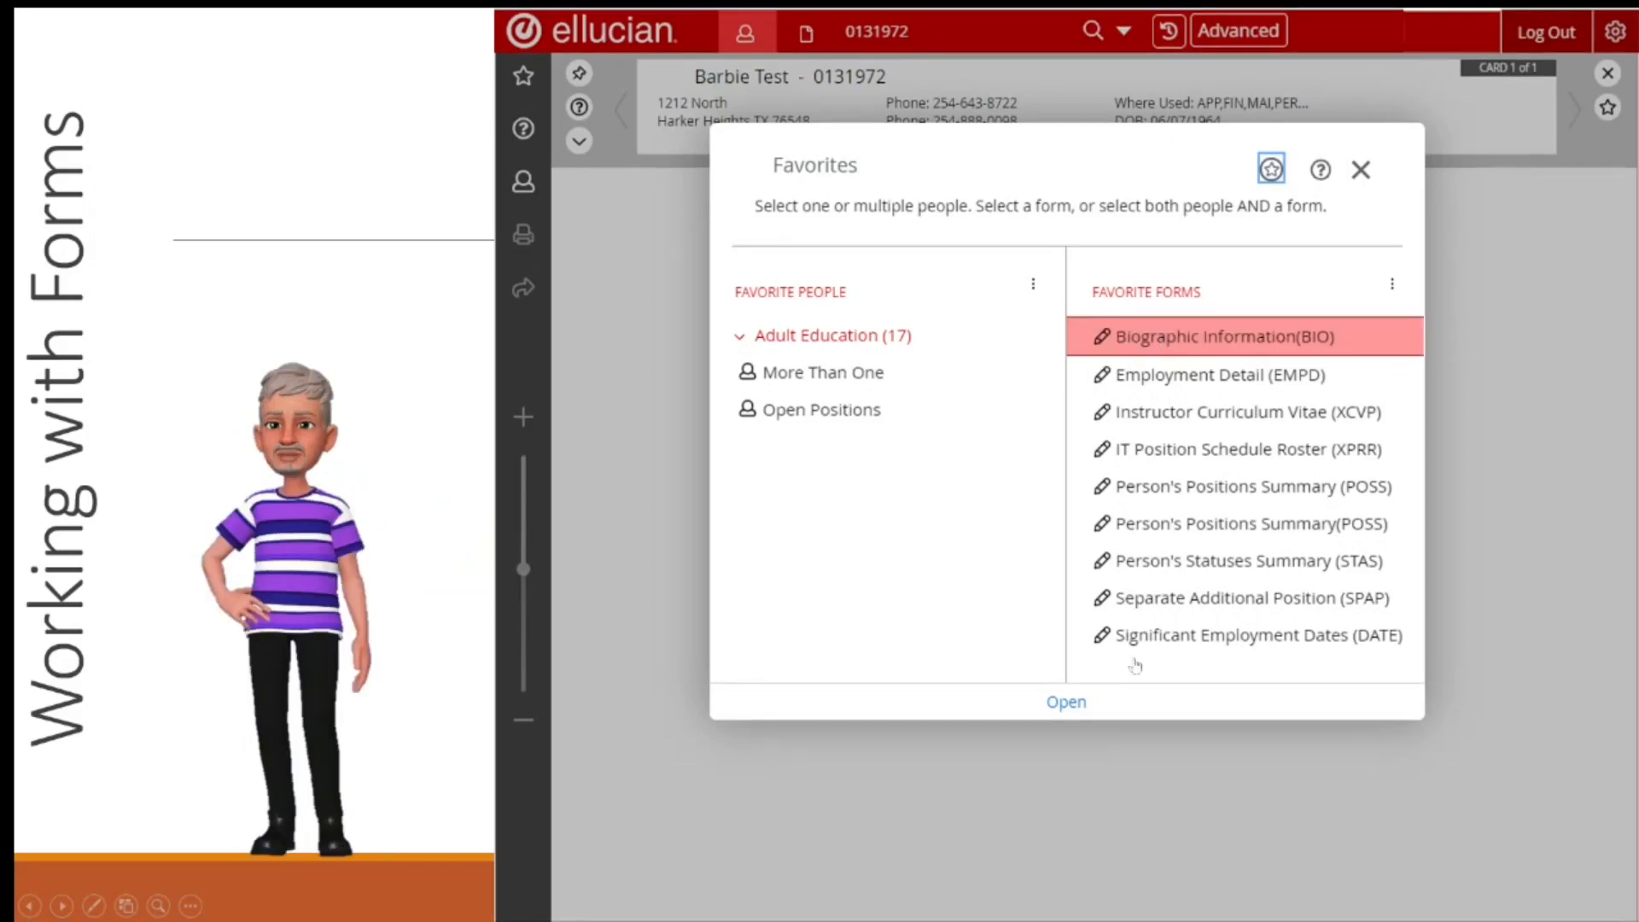
pyautogui.click(1064, 702)
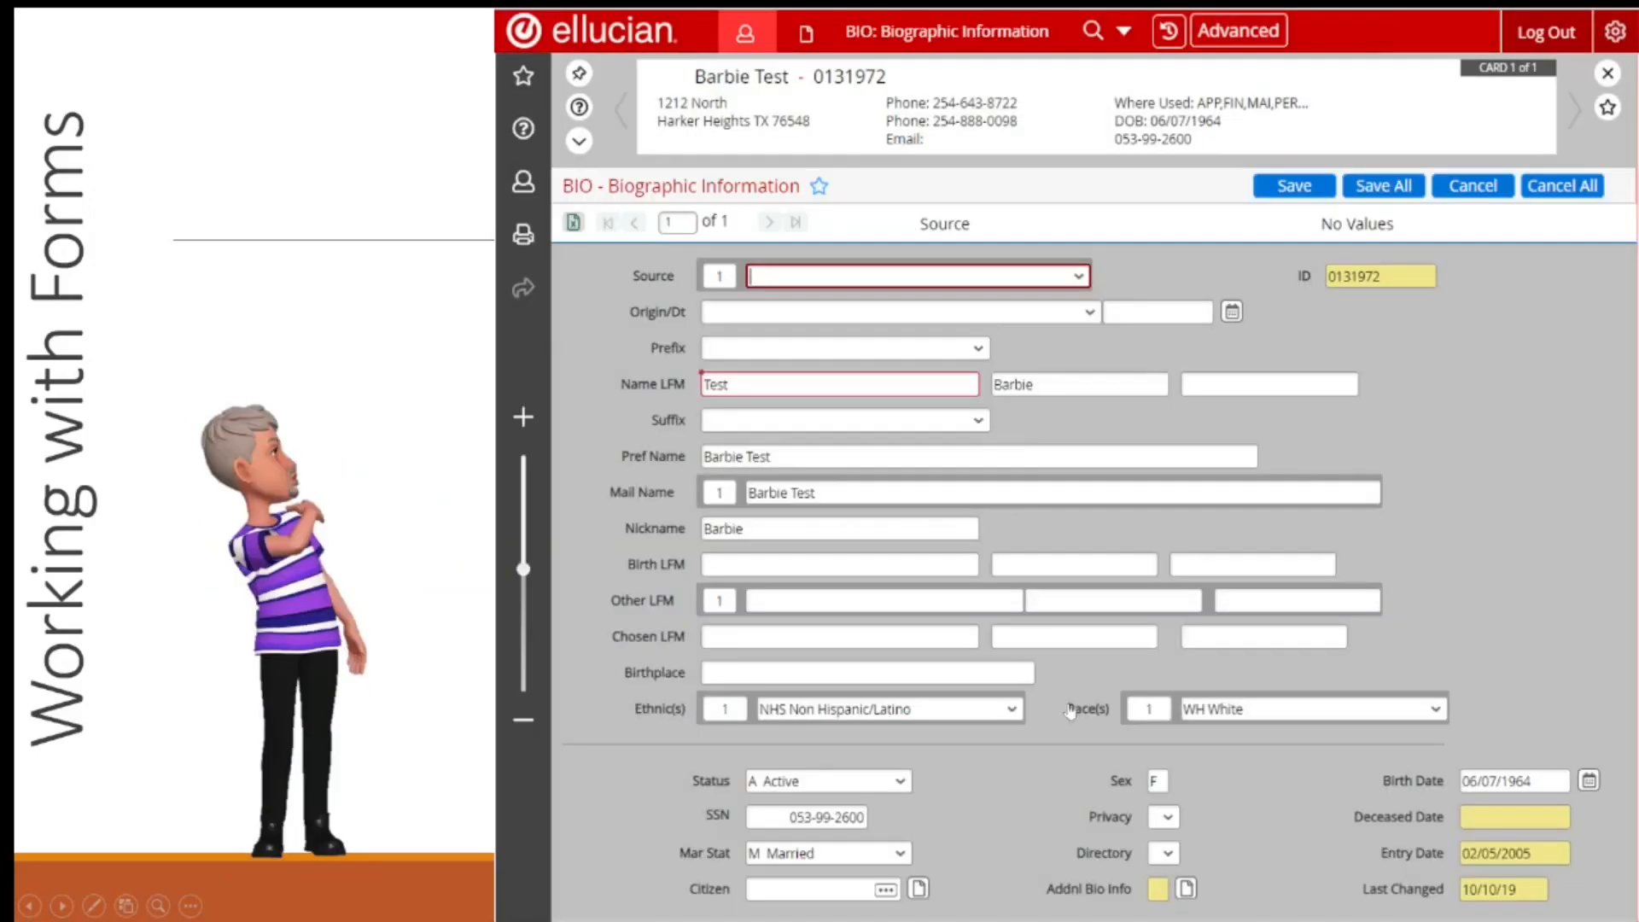
pyautogui.moveTo(968, 372)
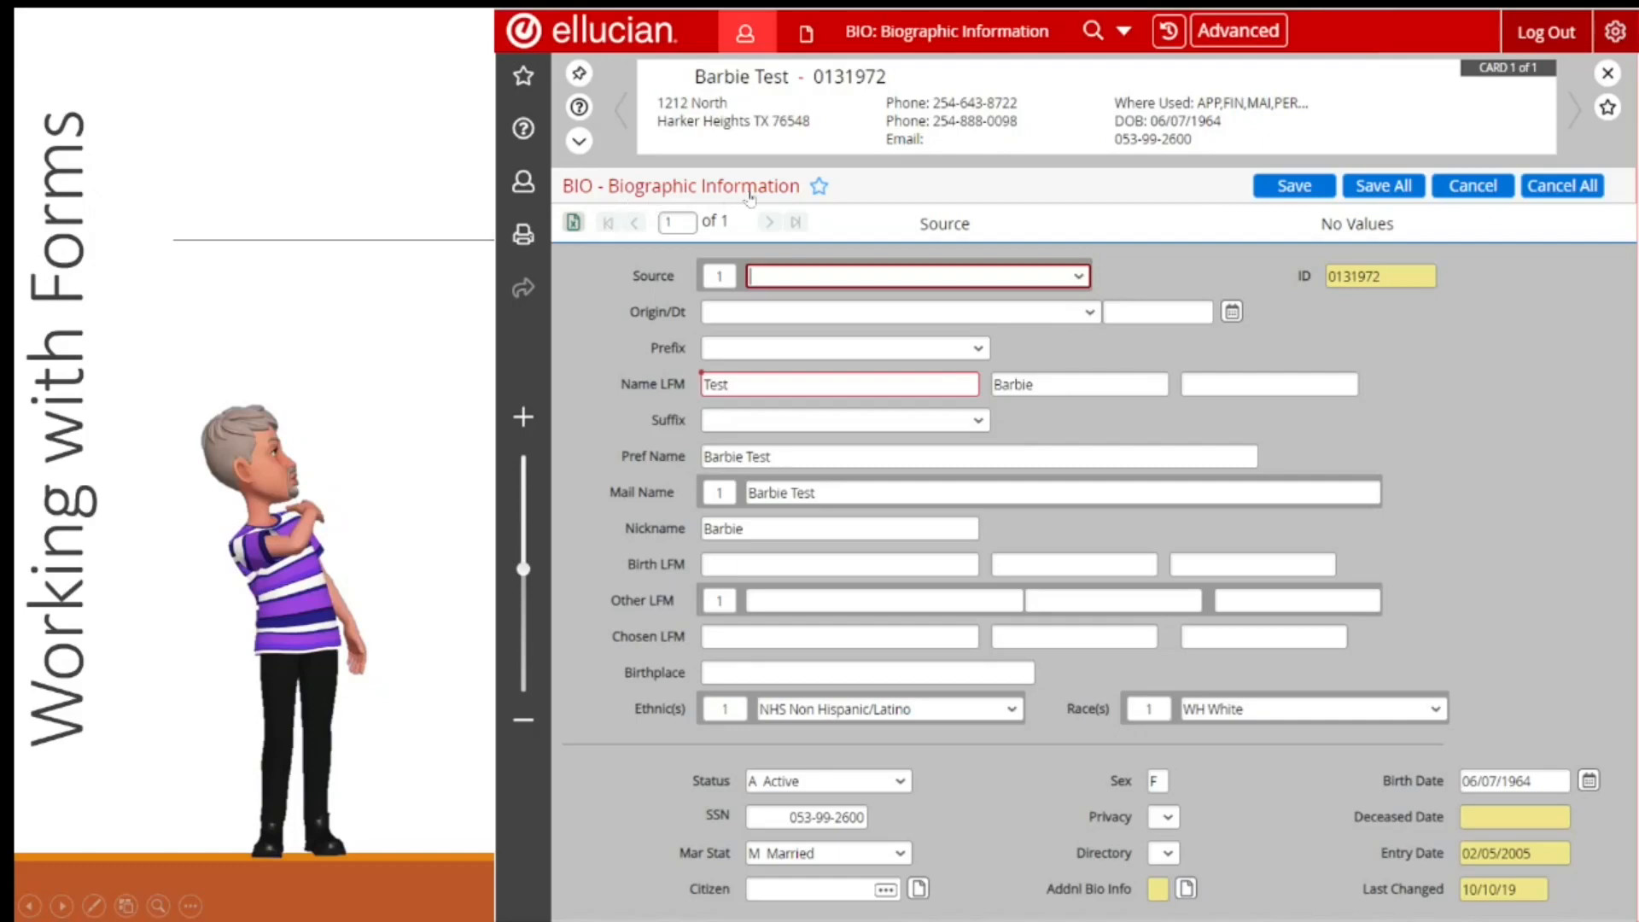
pyautogui.moveTo(833, 50)
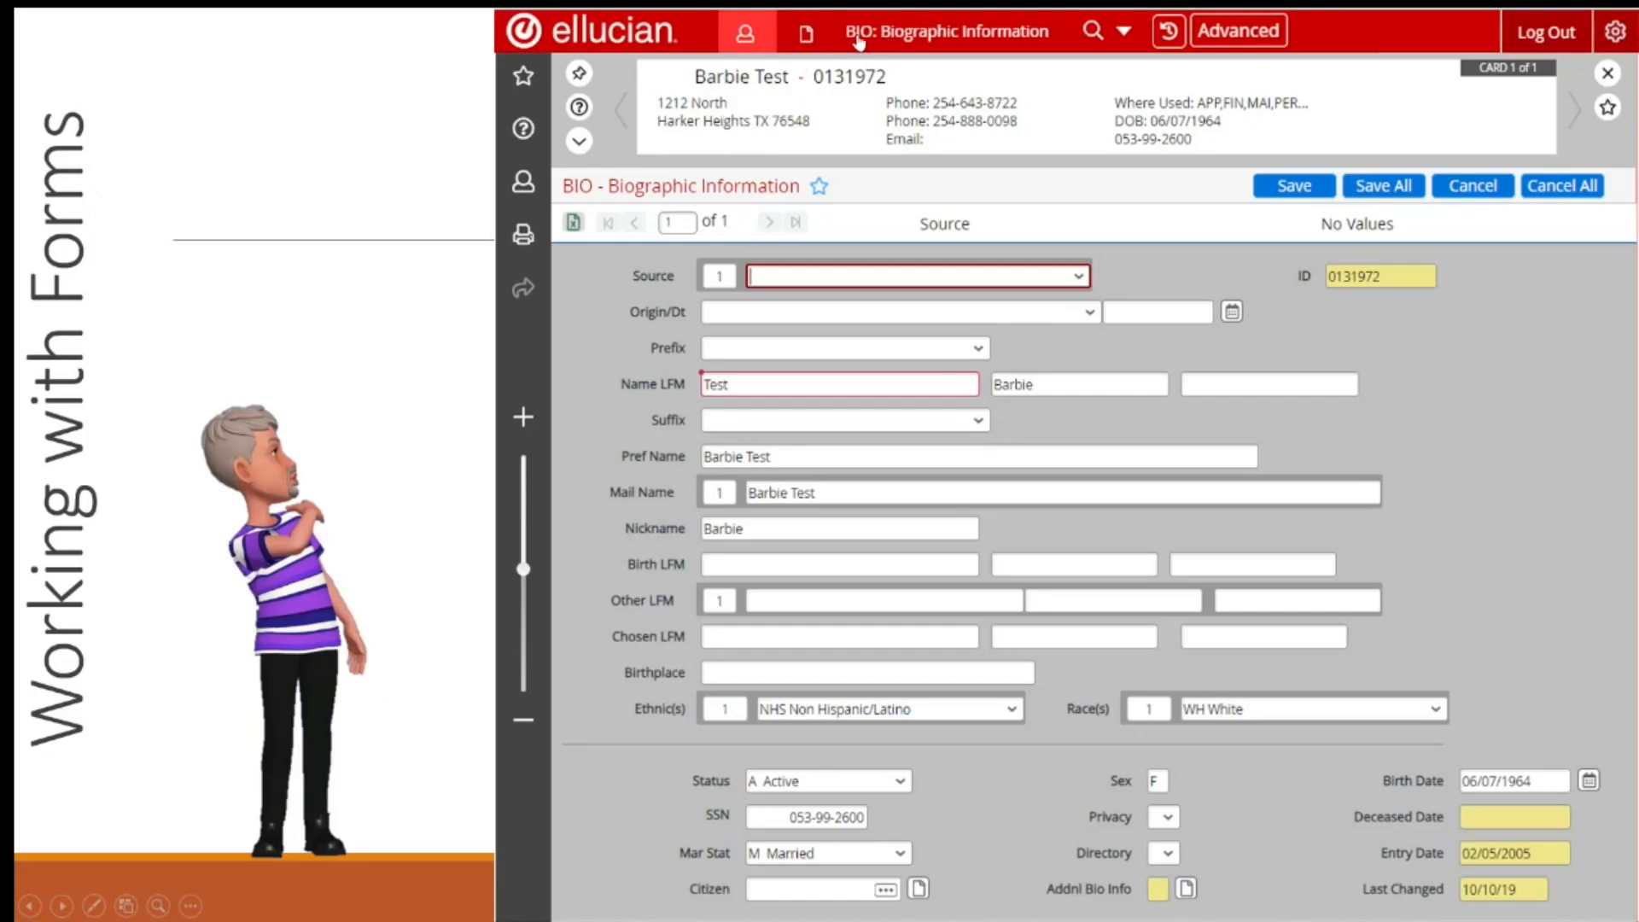
pyautogui.moveTo(1146, 309)
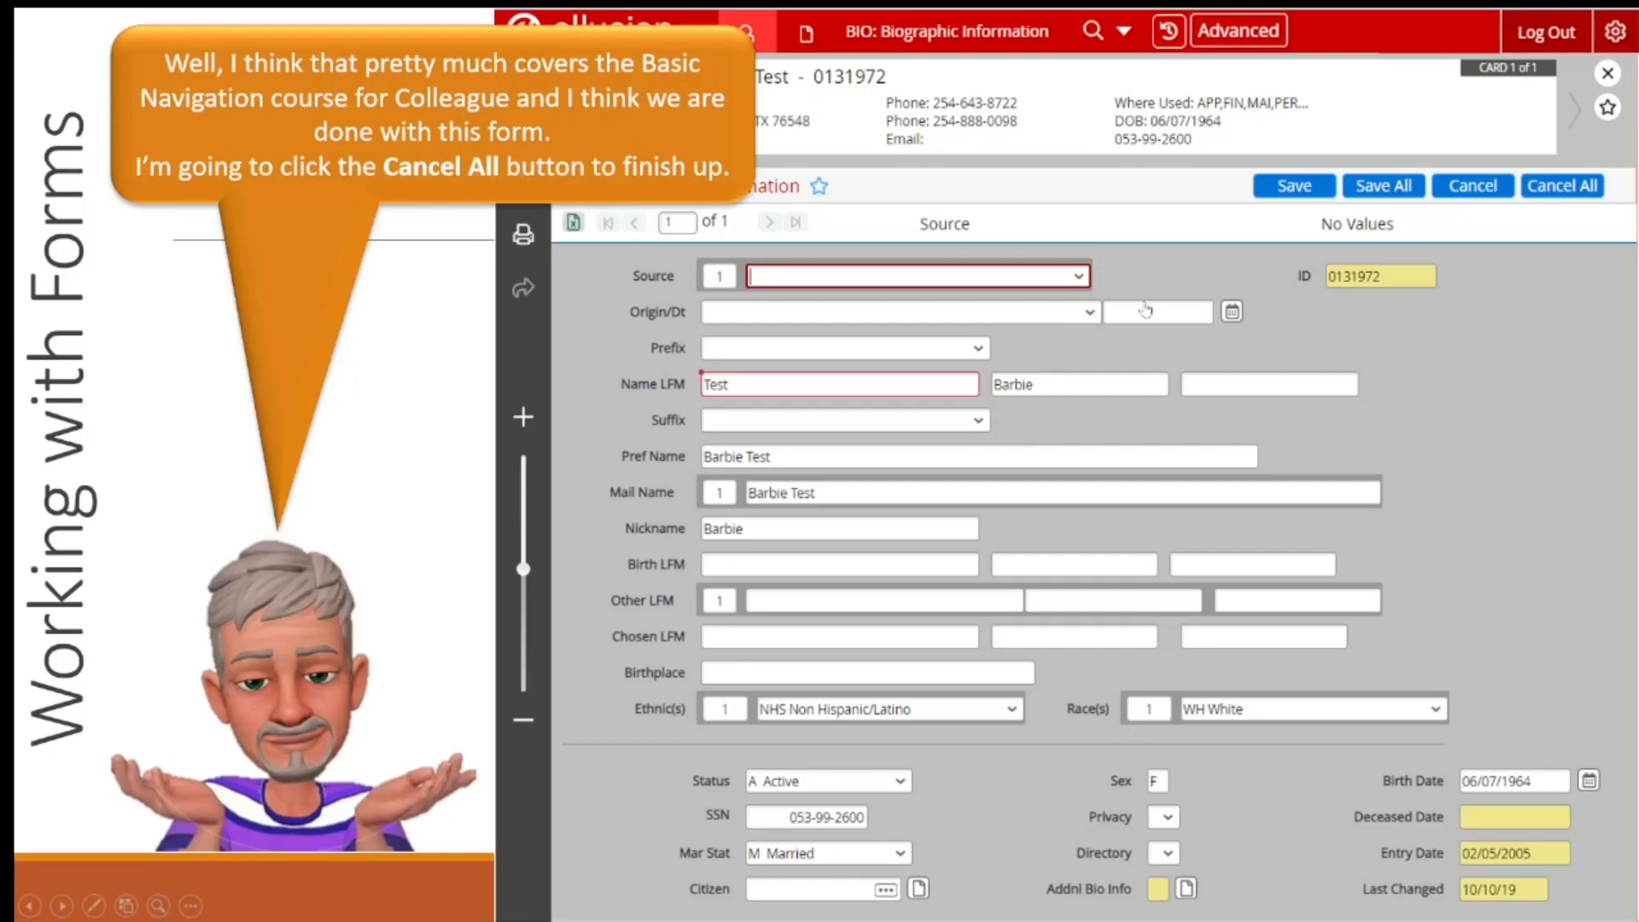
pyautogui.moveTo(1229, 234)
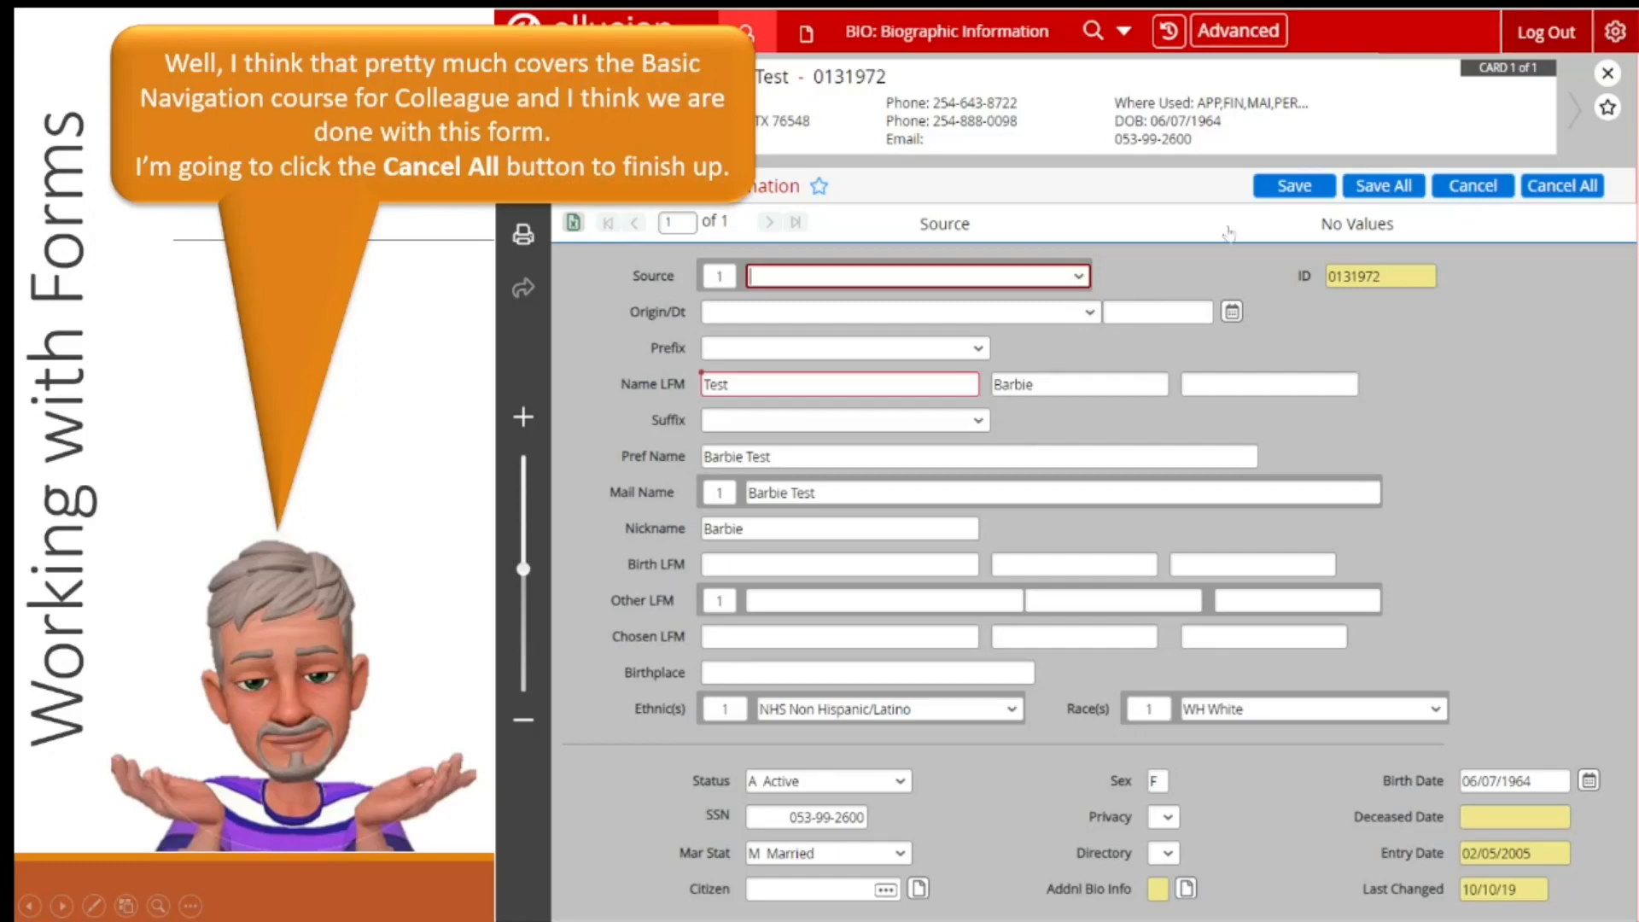
pyautogui.moveTo(991, 172)
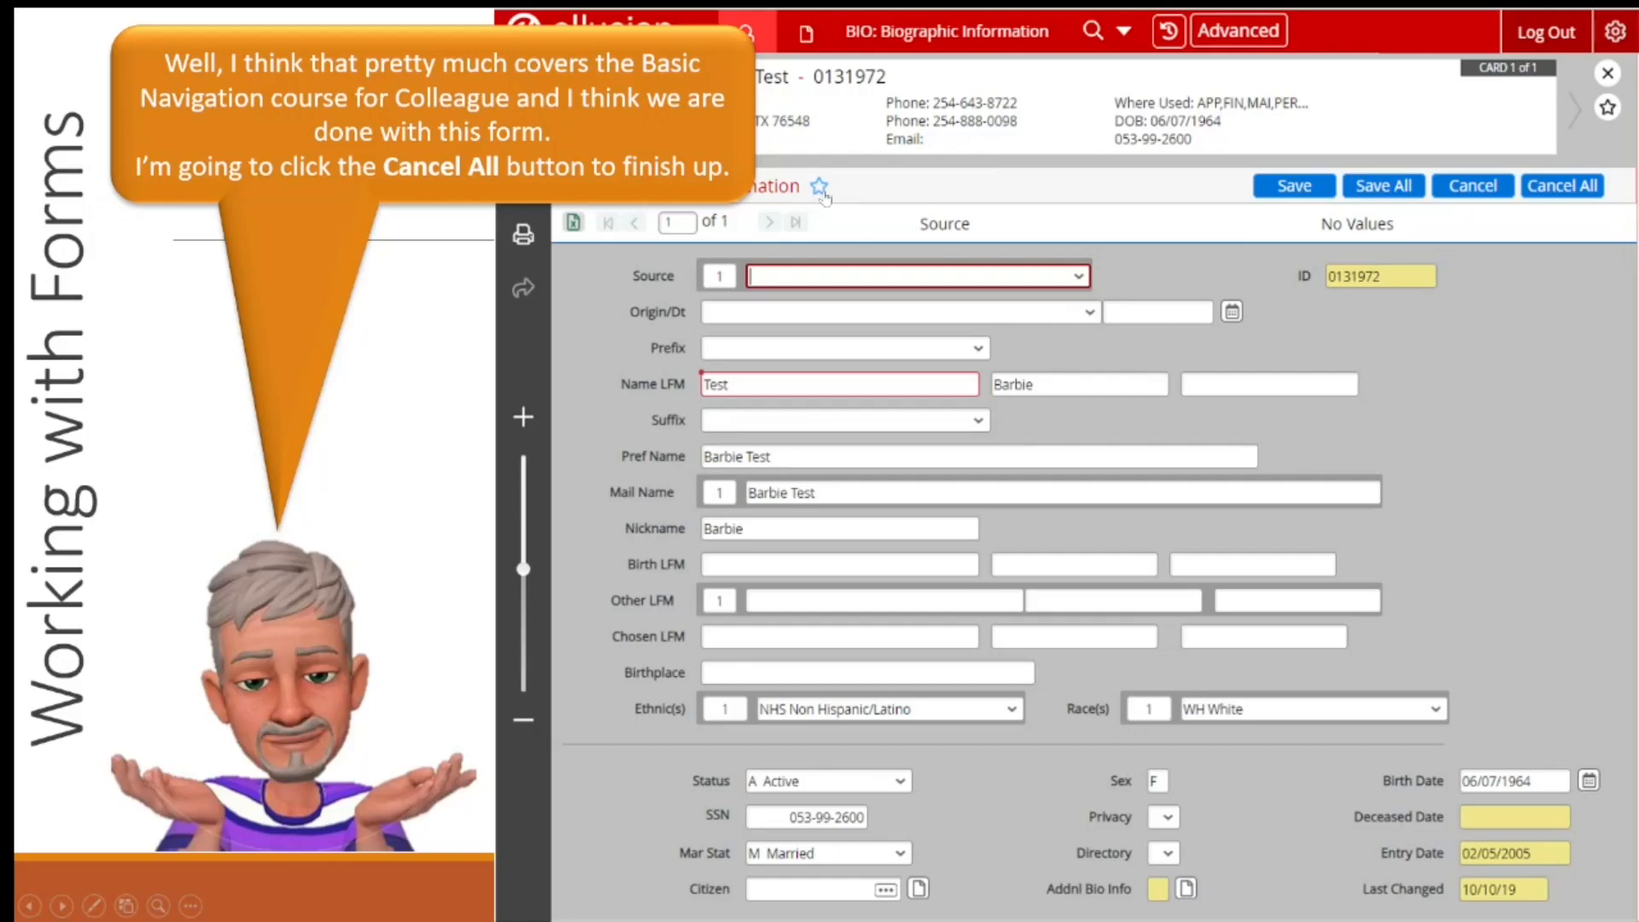
pyautogui.moveTo(1448, 121)
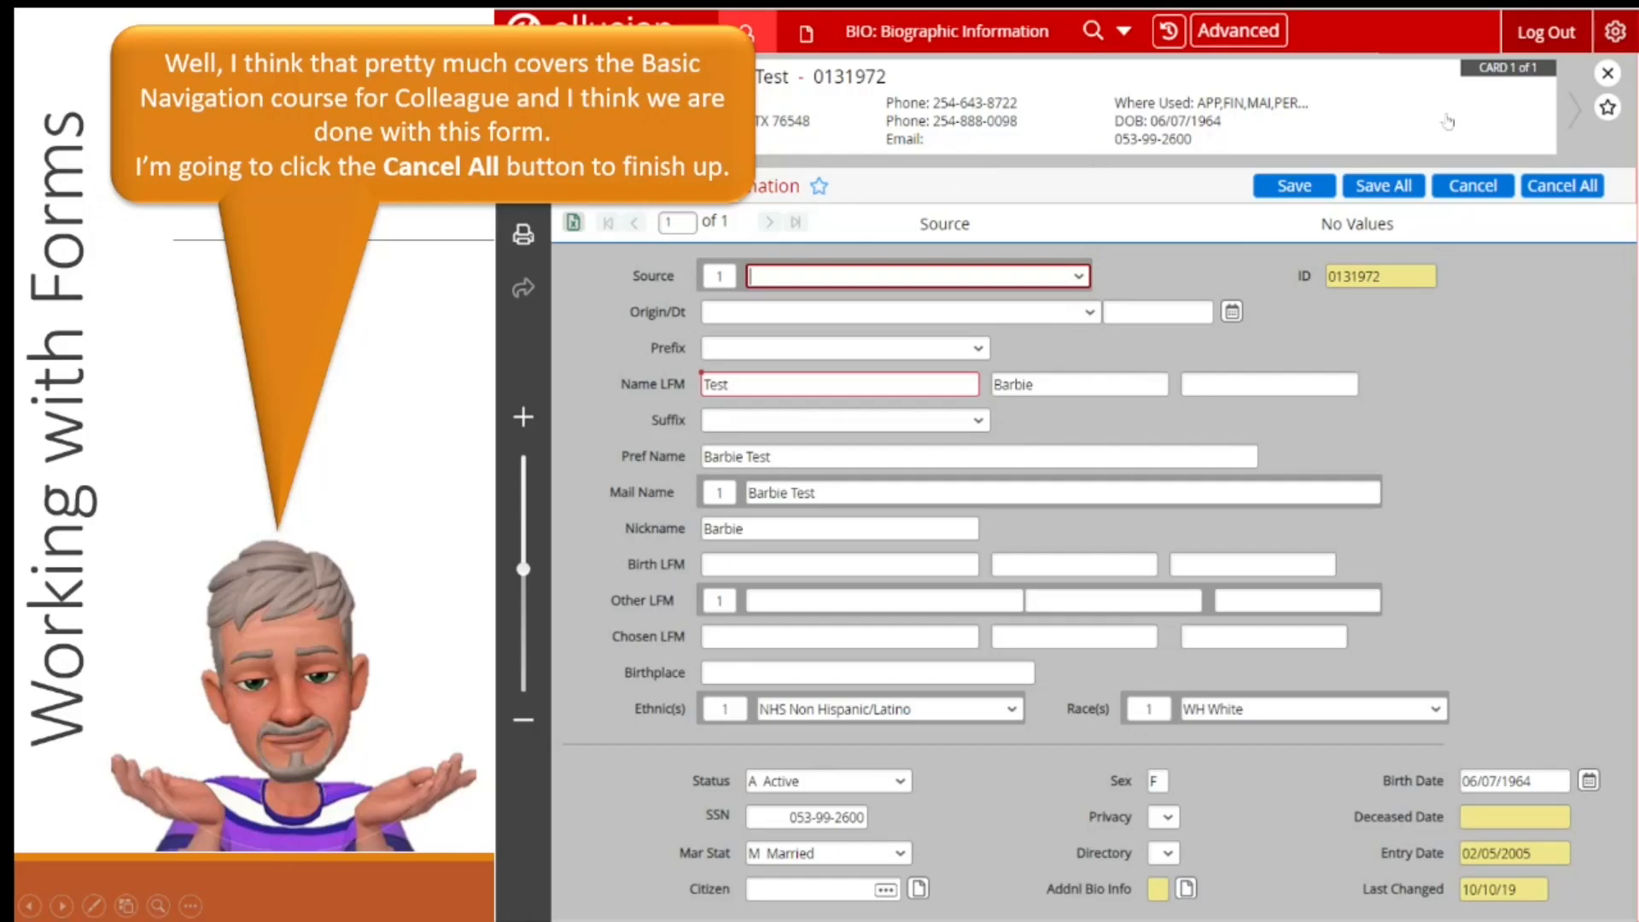
pyautogui.moveTo(1608, 109)
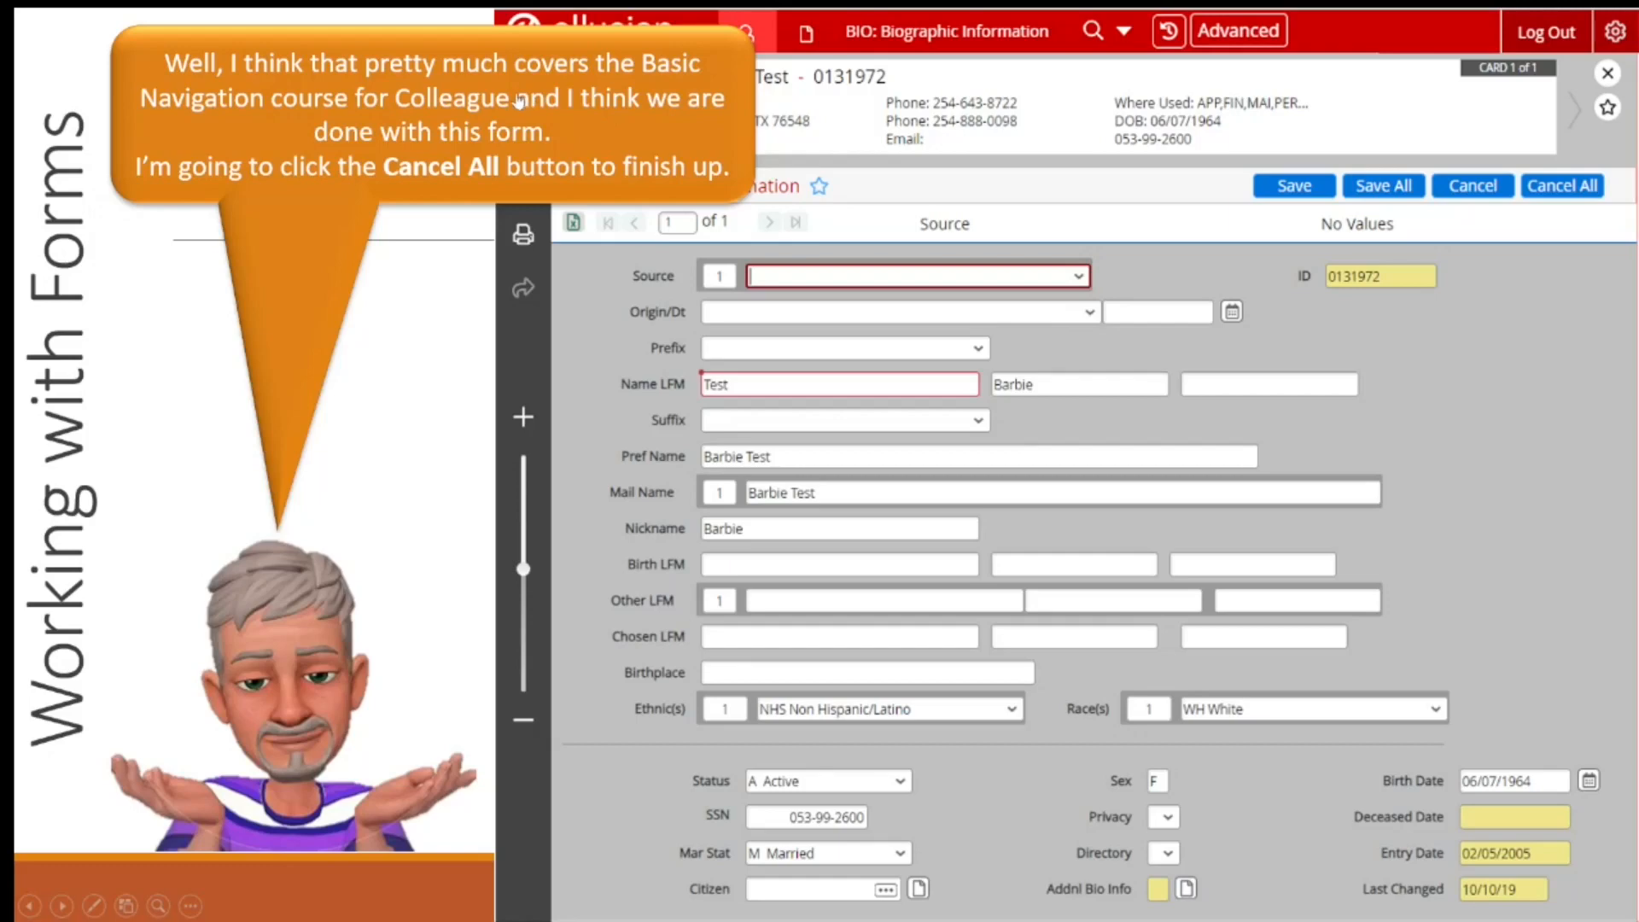
pyautogui.moveTo(1276, 328)
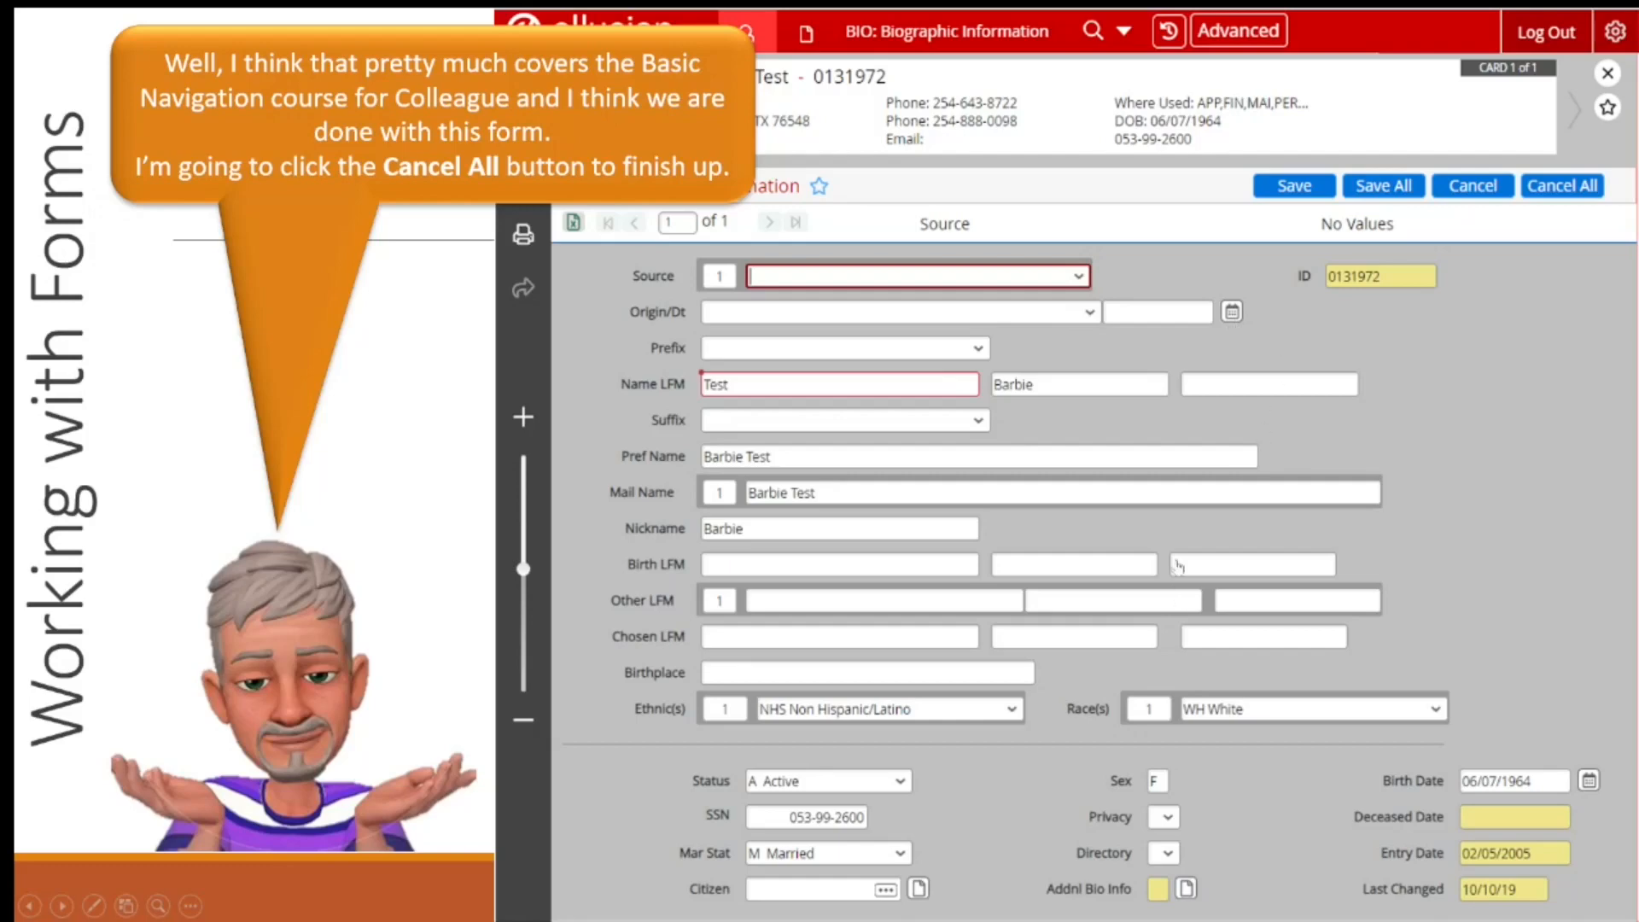
pyautogui.moveTo(1266, 539)
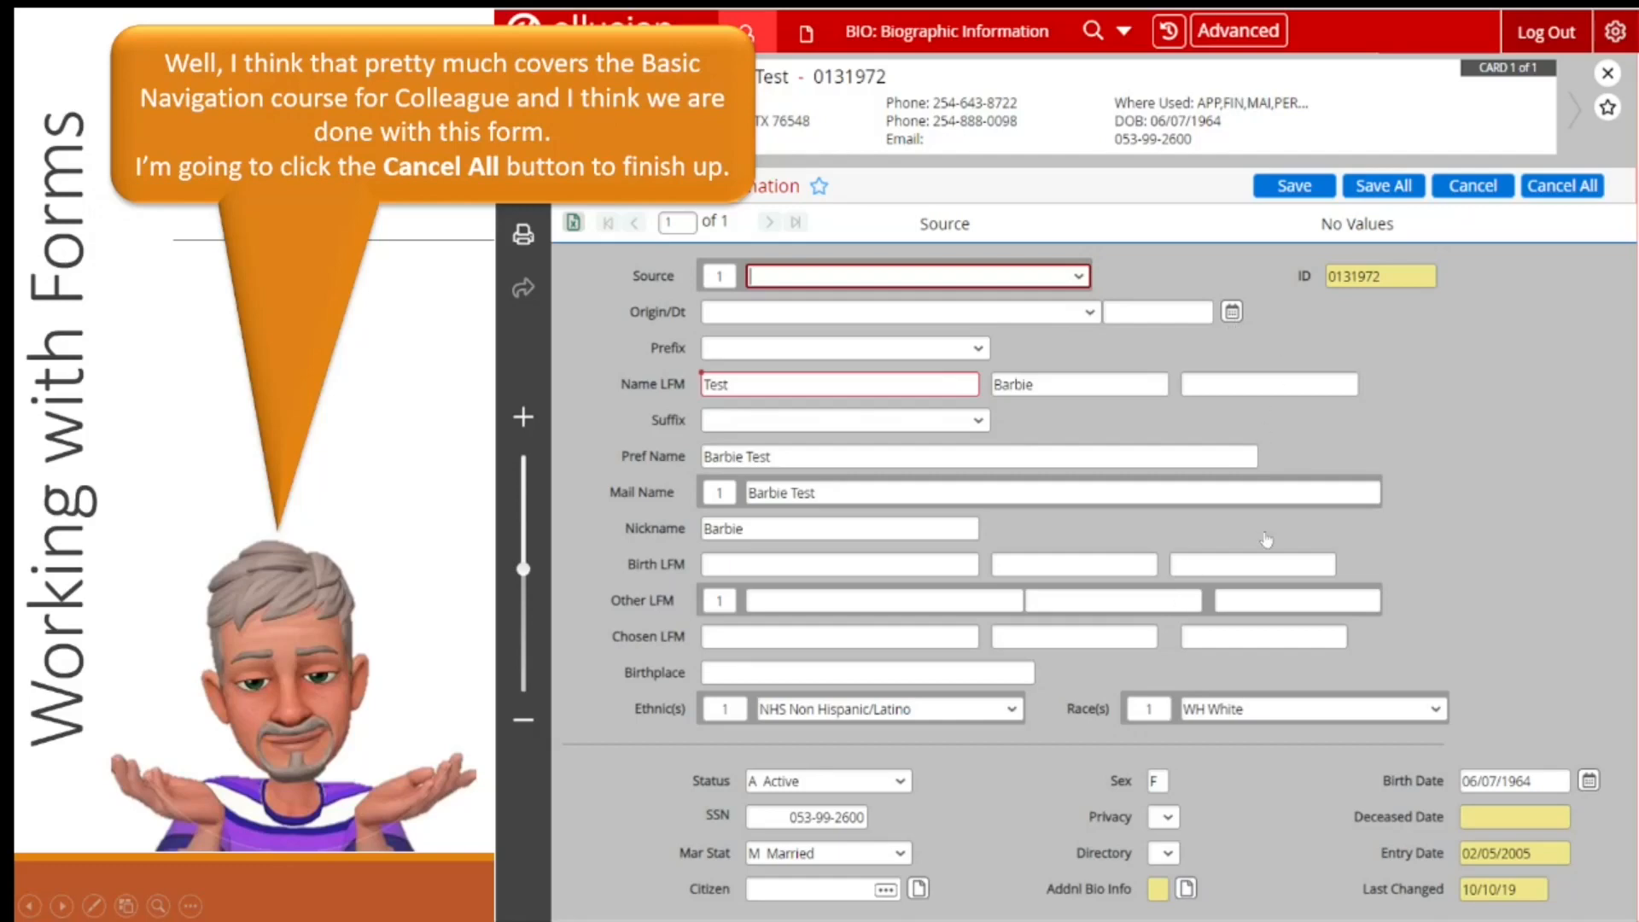
# - Cancel All to discard the Biographic Information form without saving
pyautogui.click(1561, 185)
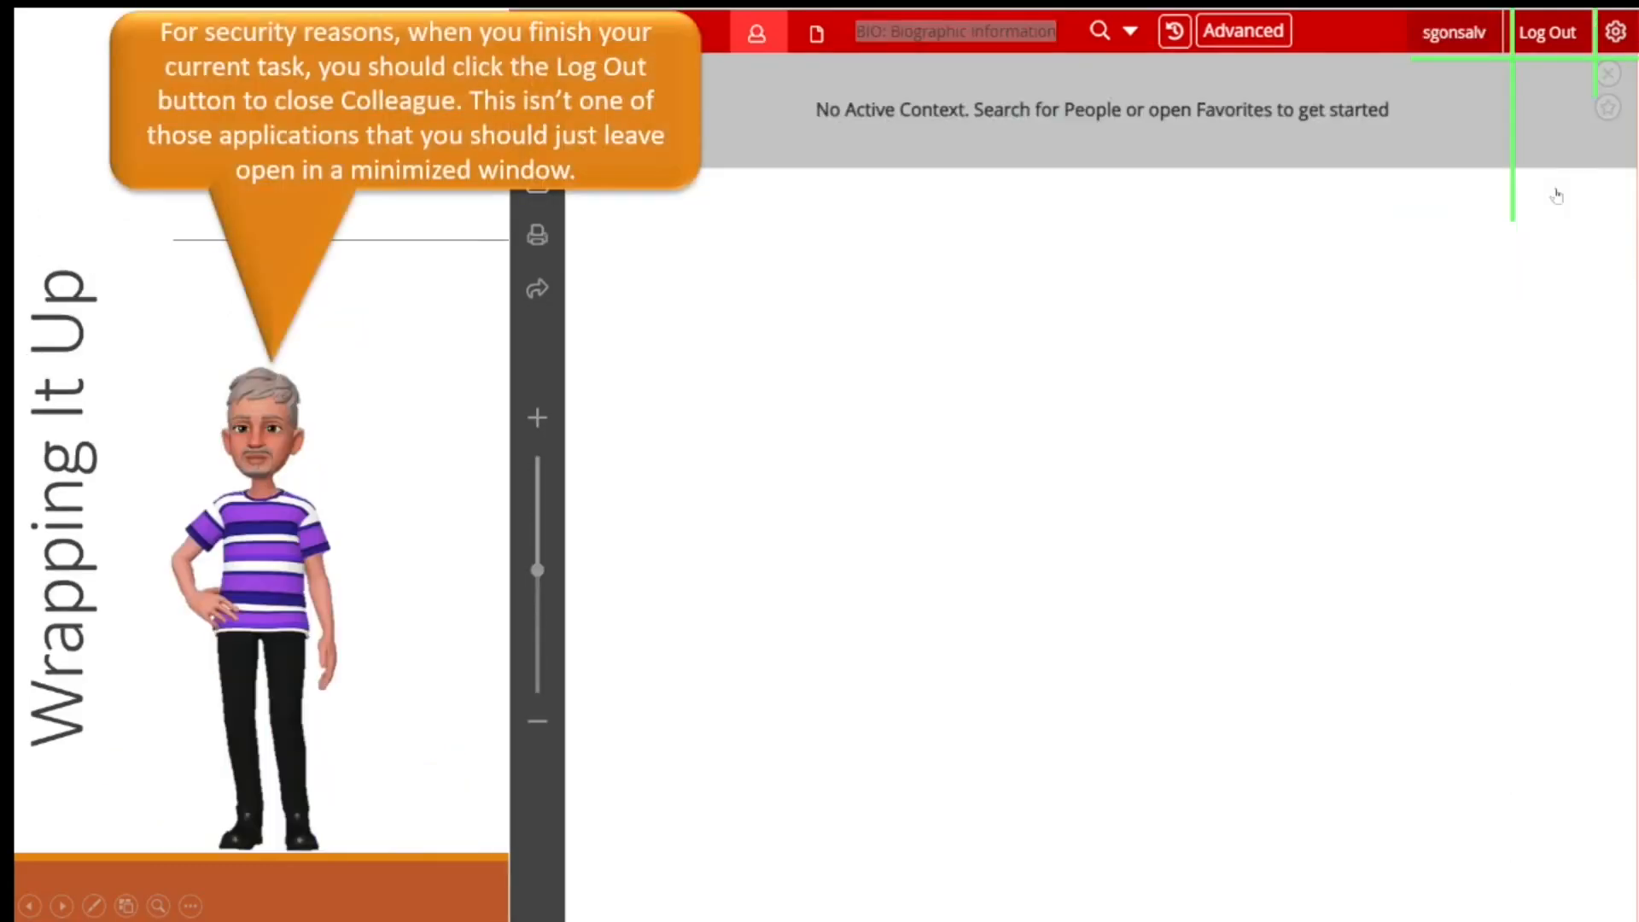
pyautogui.moveTo(1550, 37)
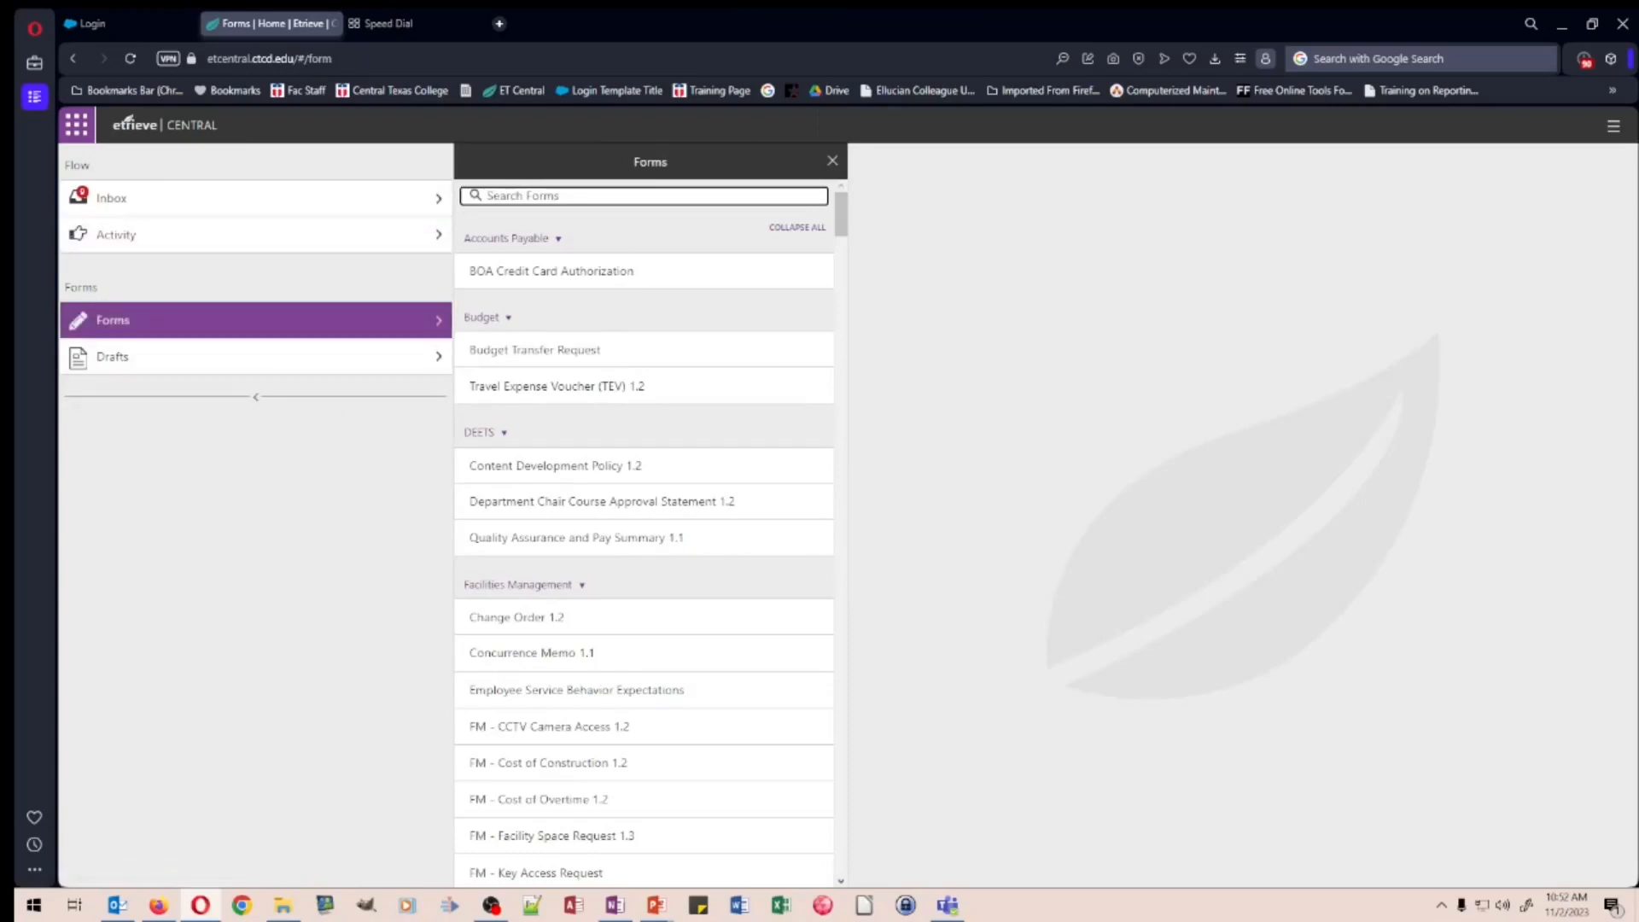
# - Search forms for 'basic' and open Colleague Basic Navigation Completion 1.2
pyautogui.write('basic')
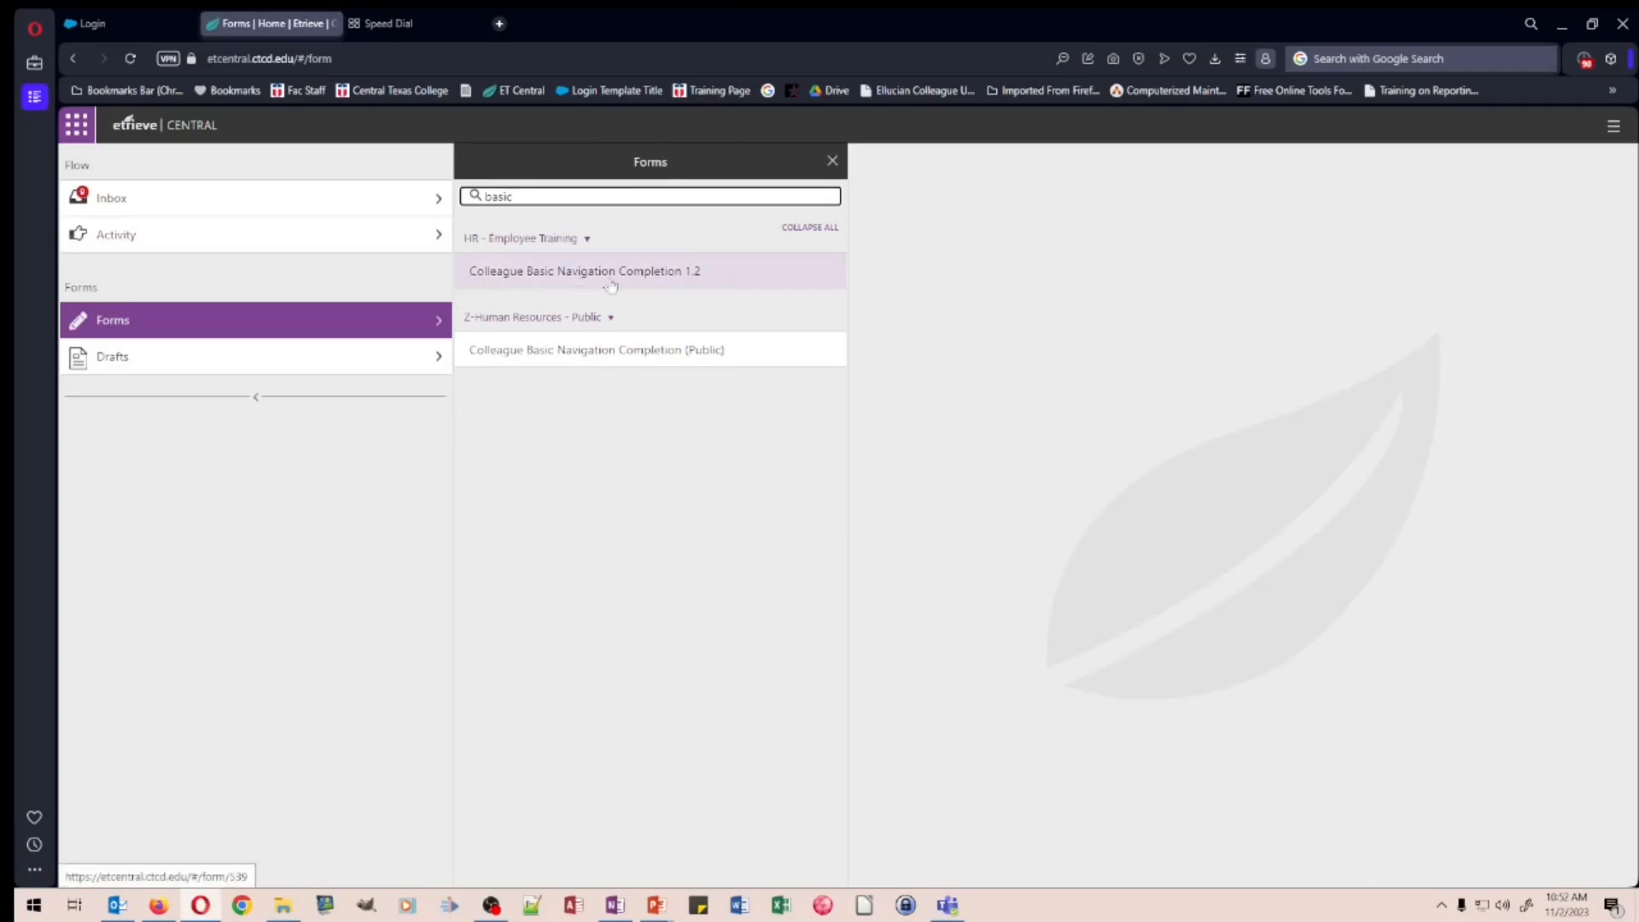
pyautogui.moveTo(625, 287)
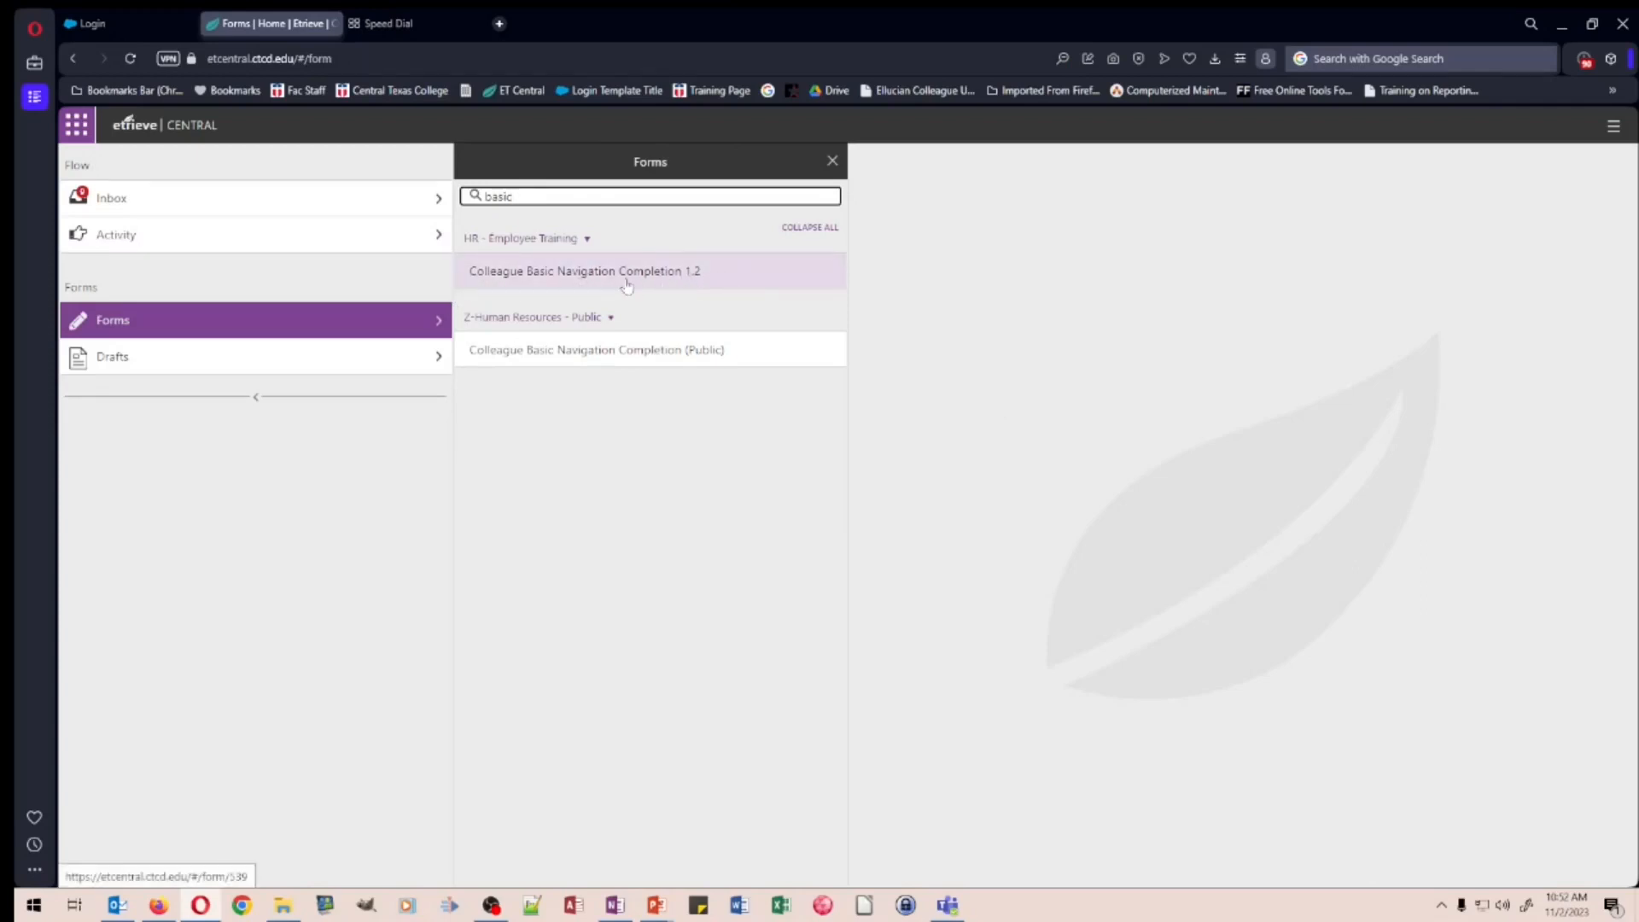
pyautogui.click(584, 270)
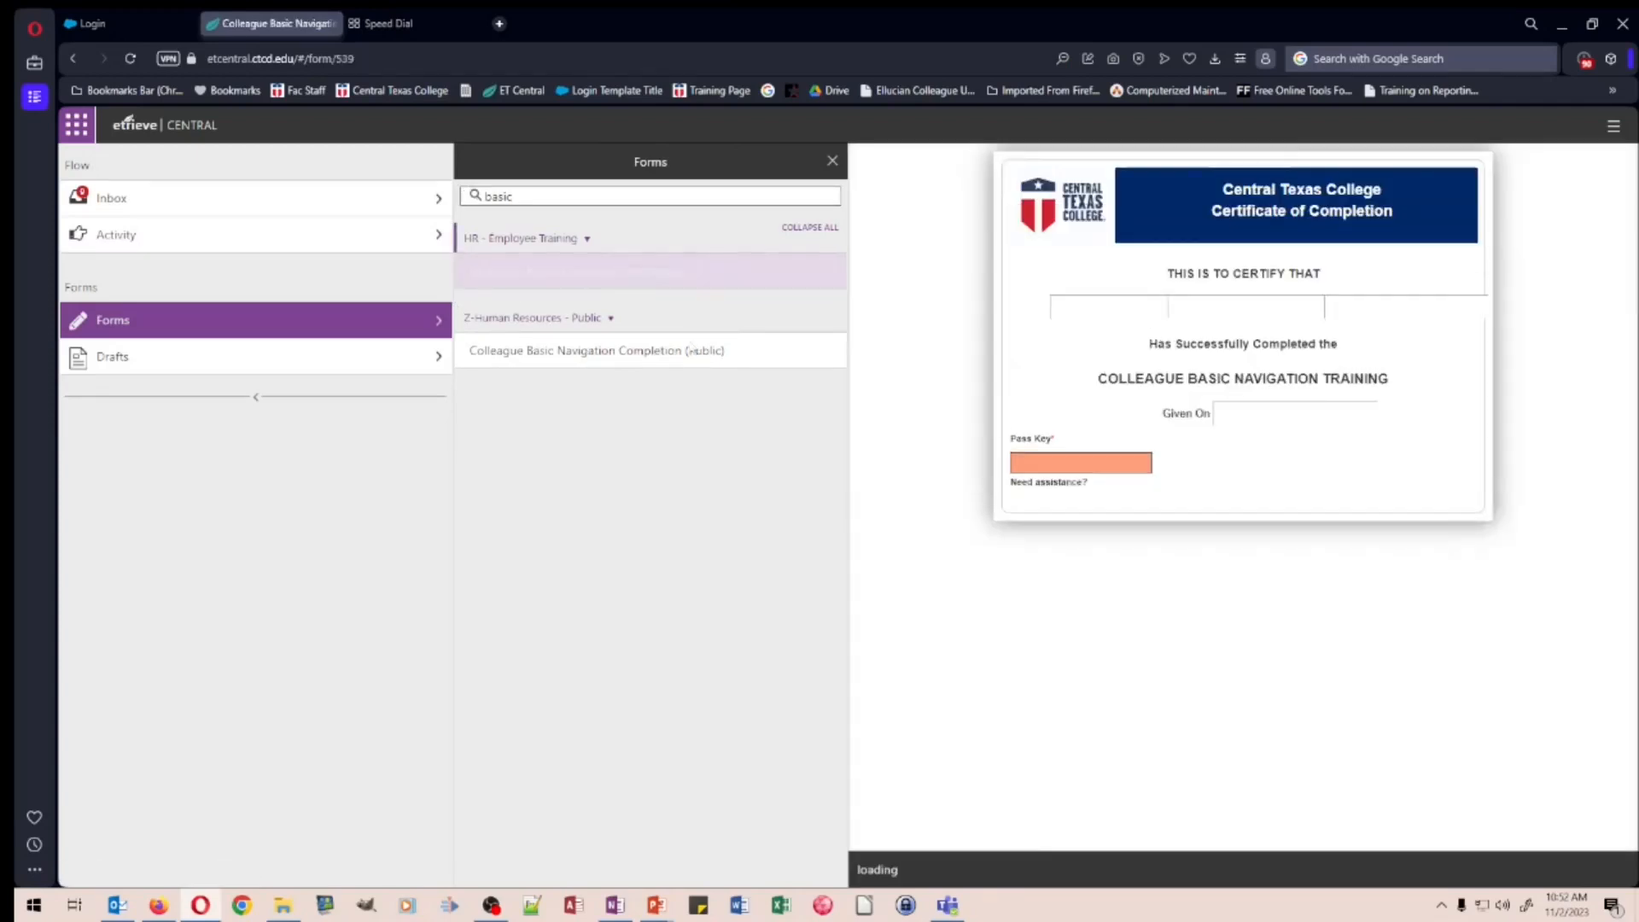